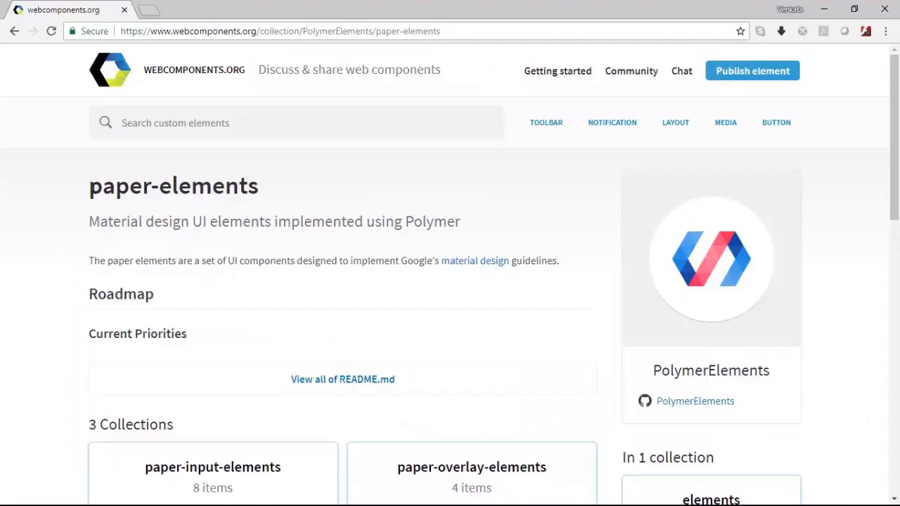
Select the paper-elements heading, then follow its 'material design' link into a new tab
double_click(109, 186)
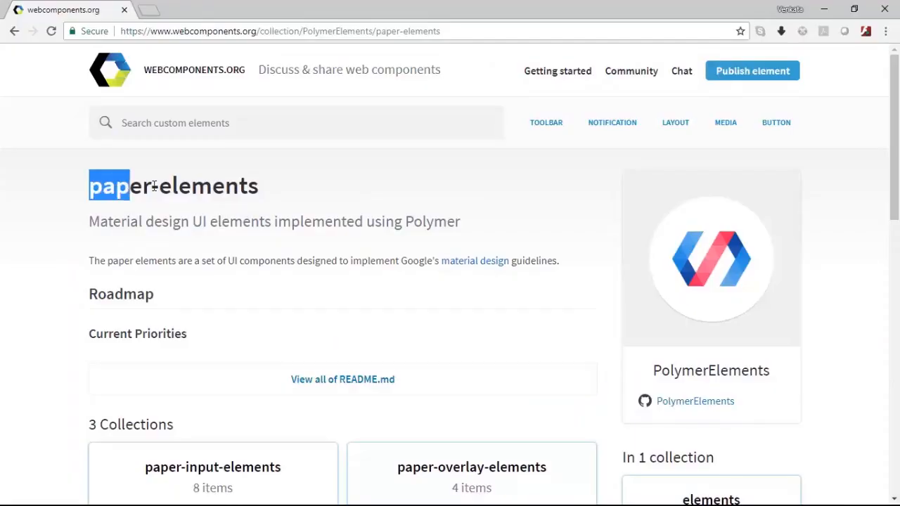
triple_click(172, 186)
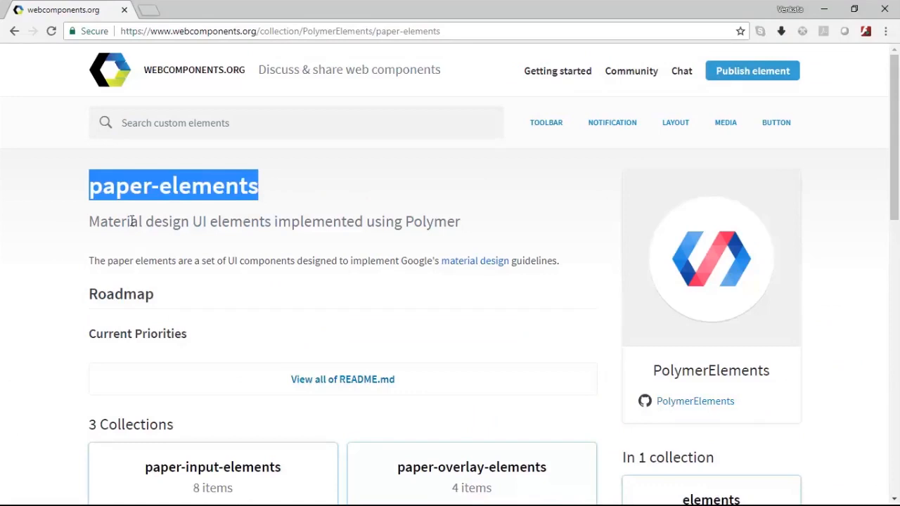
mouse_move(191, 225)
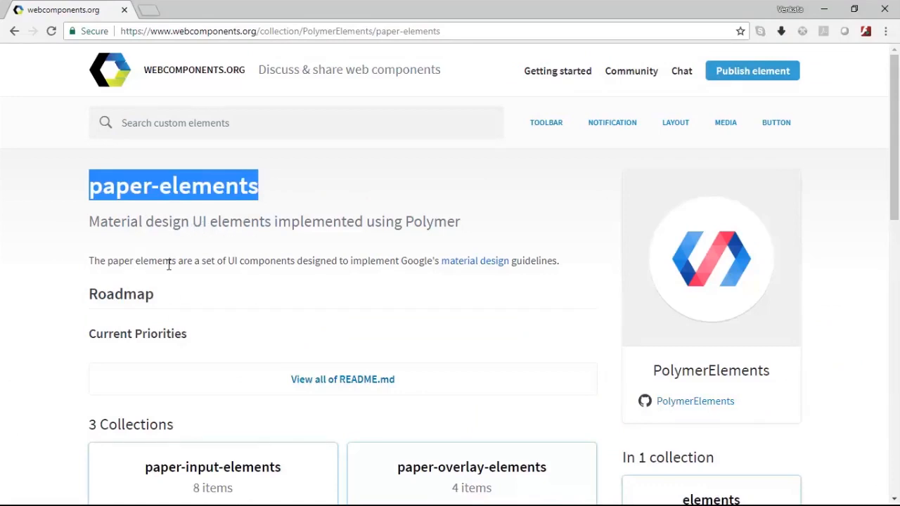
mouse_move(453, 296)
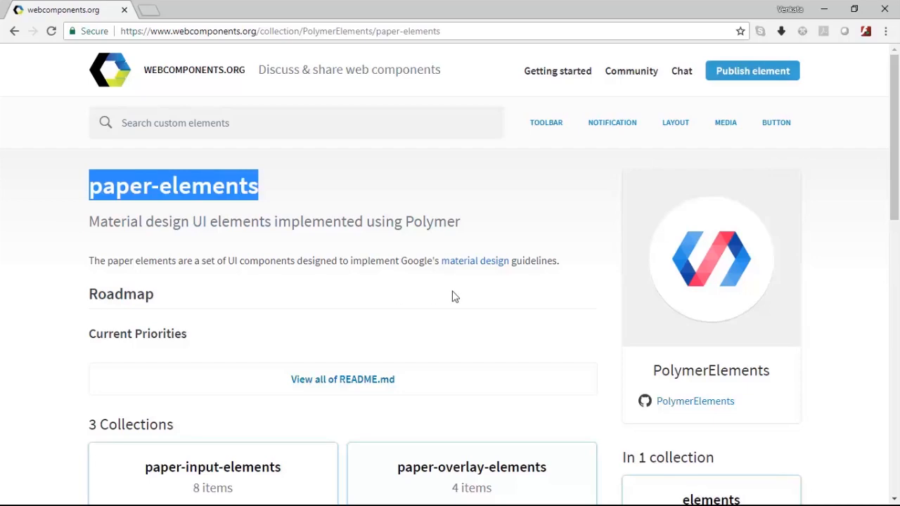
mouse_move(467, 284)
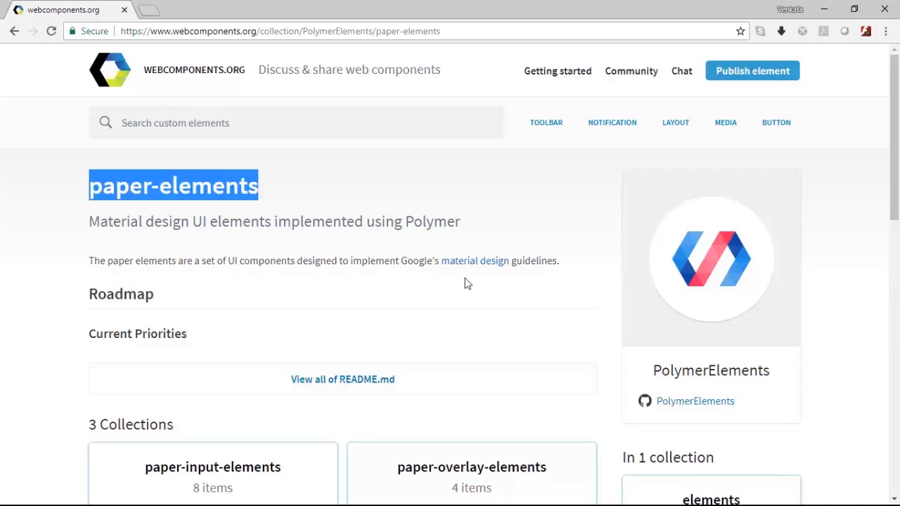
mouse_move(475, 266)
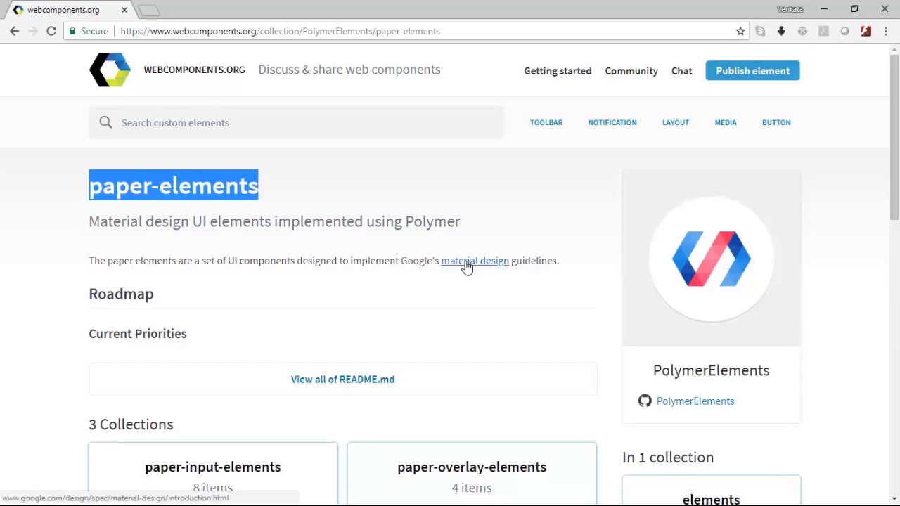
click(475, 261)
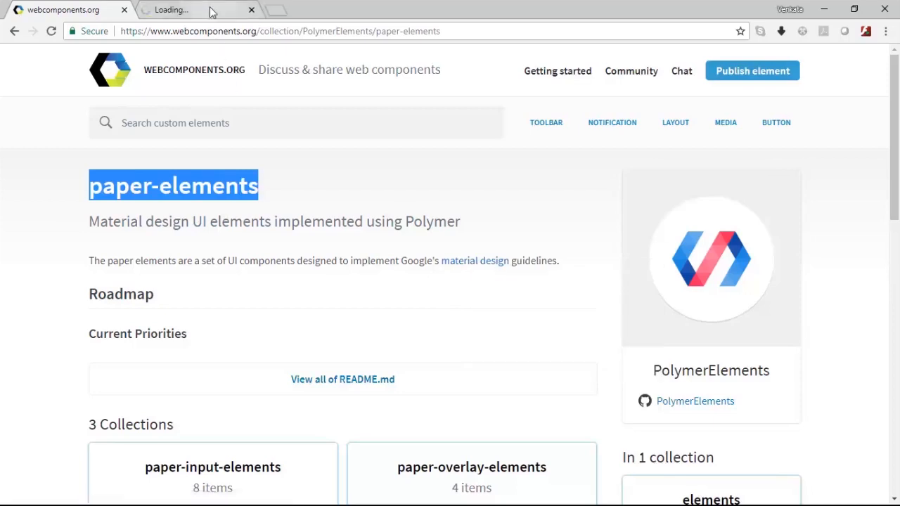
Switch to the Material Design tab and scroll through its Foundation and Guidelines sidebar topics
click(197, 9)
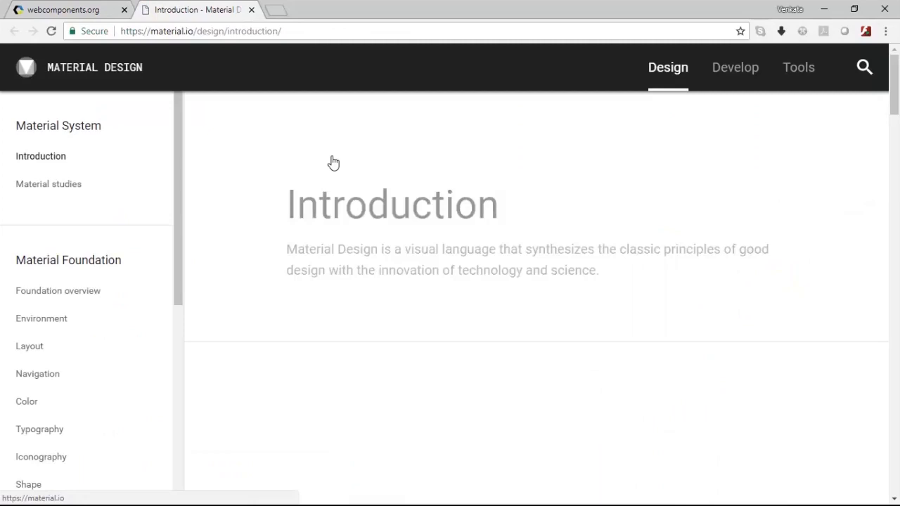
scroll(down, 3)
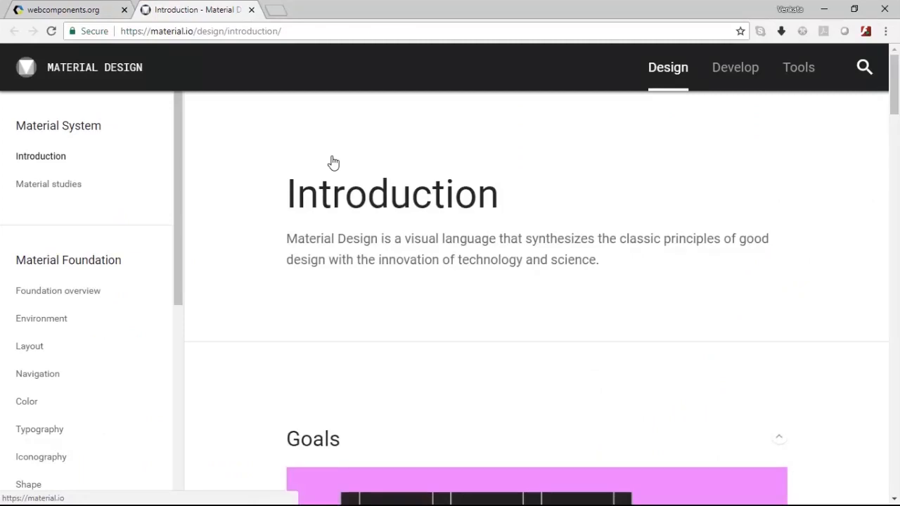
mouse_move(355, 174)
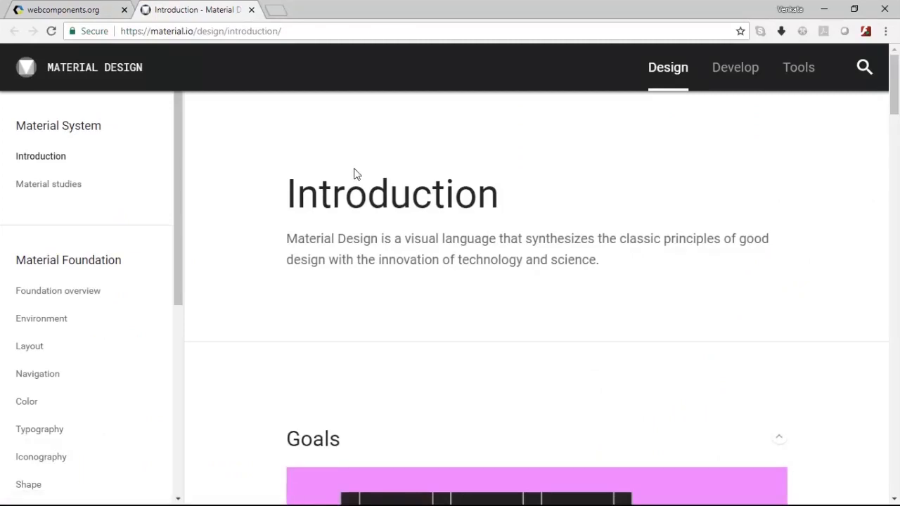
scroll(down, 3)
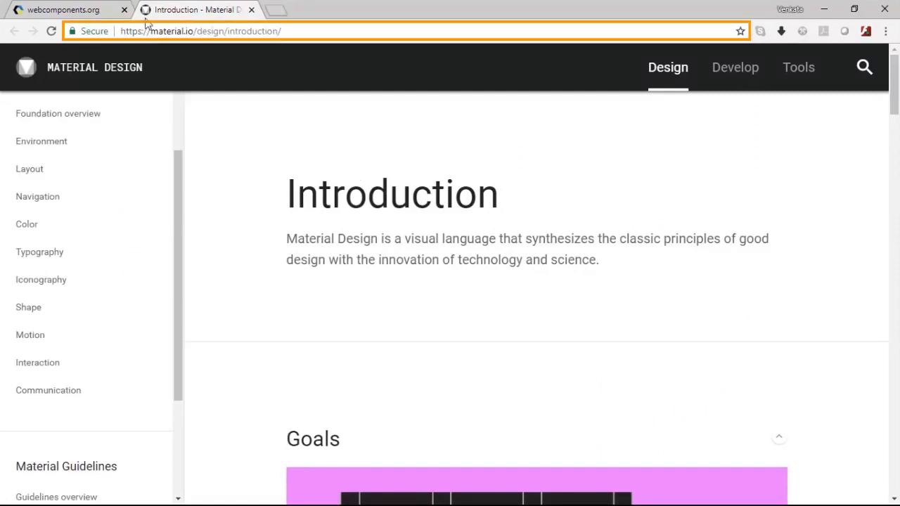
mouse_move(177, 185)
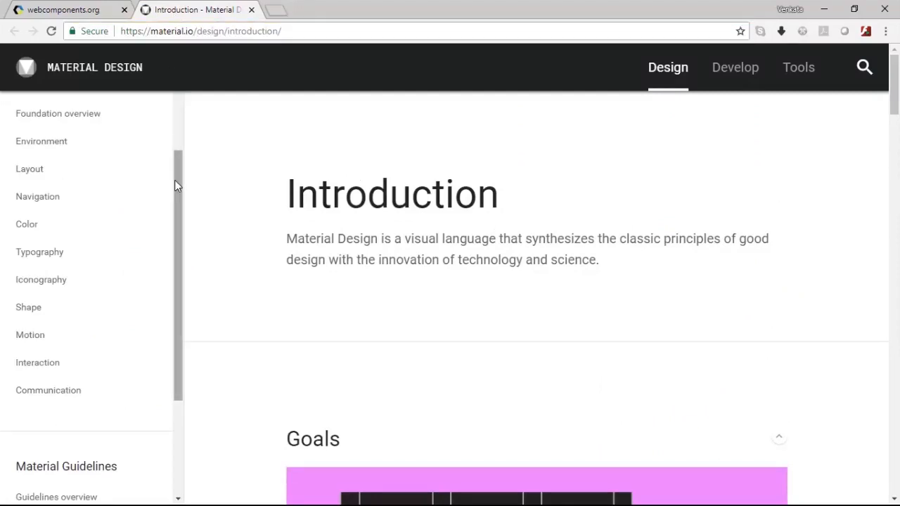
scroll(down, 3)
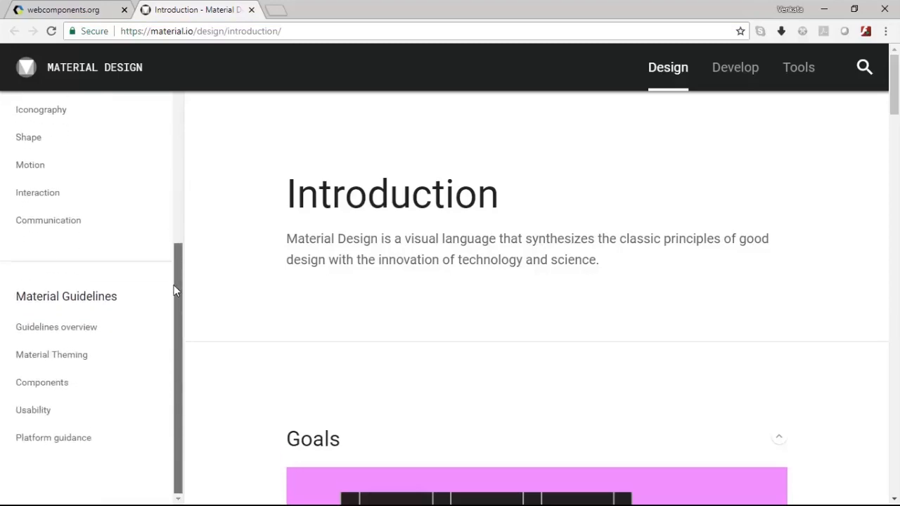
scroll(up, 3)
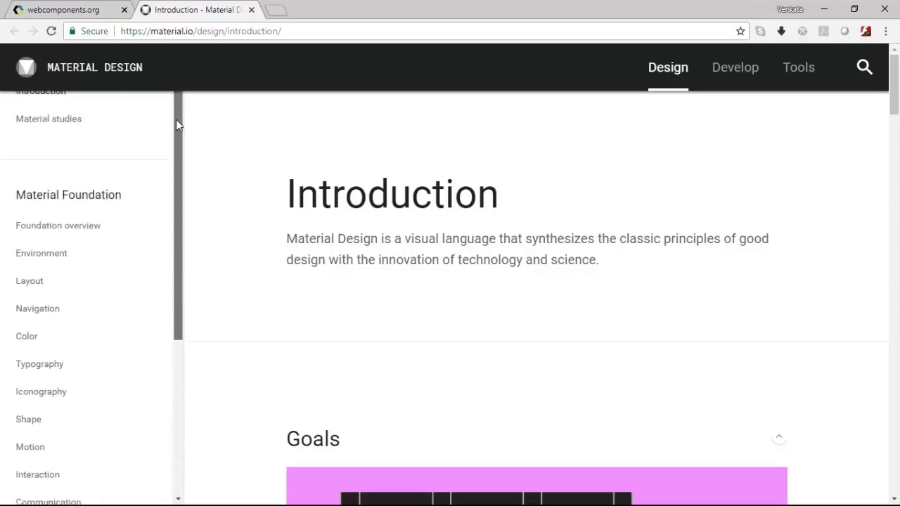
scroll(up, 3)
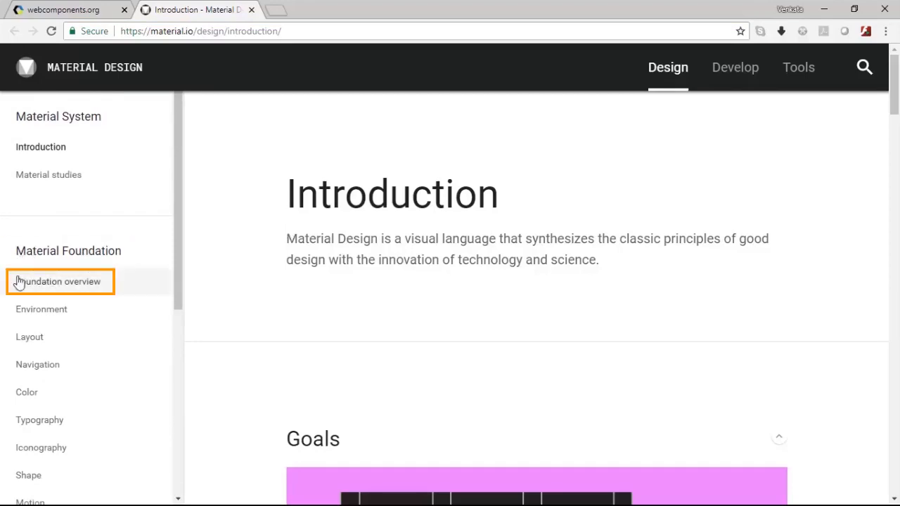
mouse_move(40, 310)
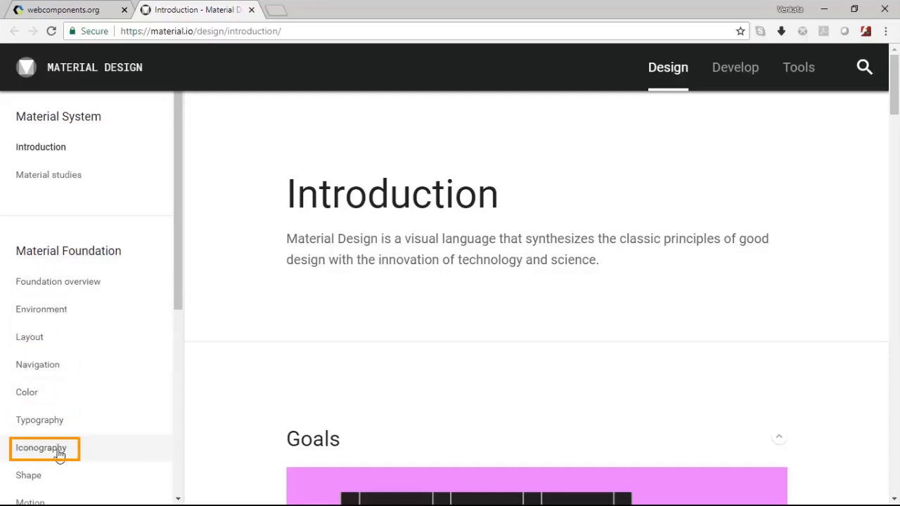
scroll(down, 3)
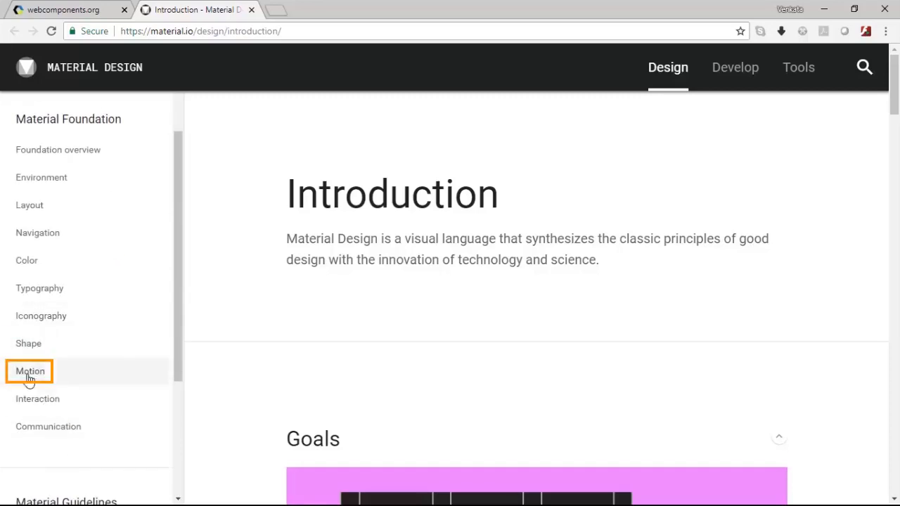
mouse_move(78, 149)
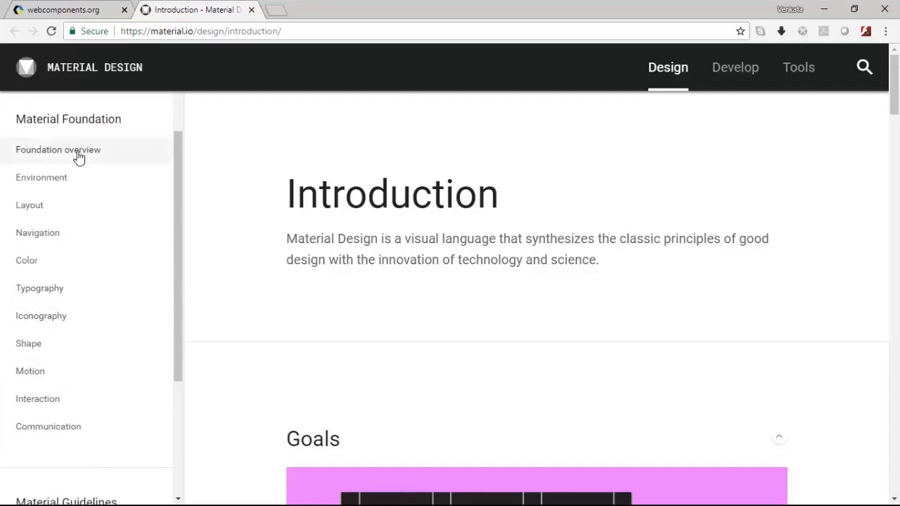
mouse_move(189, 228)
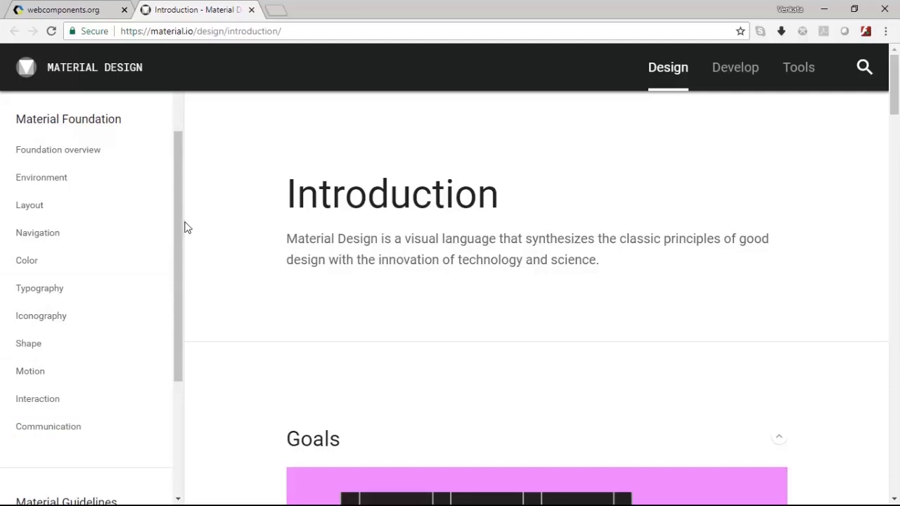
scroll(down, 3)
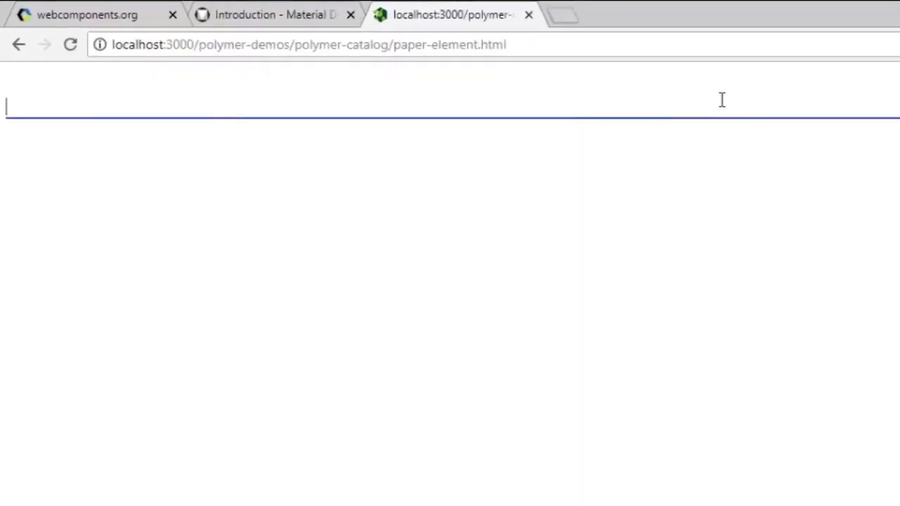
Enter 'I am fine!' into the paper-input field on the local paper-element demo page
text(I am fine!)
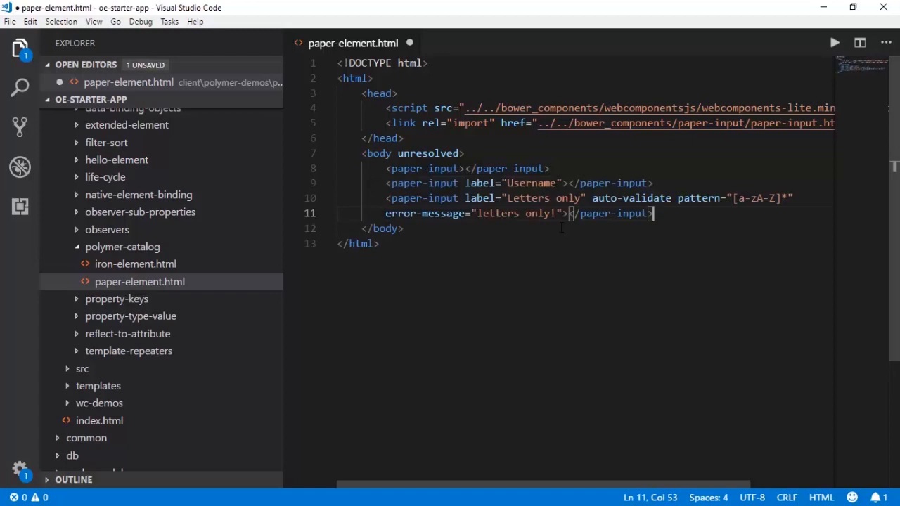
Review the paper-input error-message markup in paper-element.html and save the file
click(425, 183)
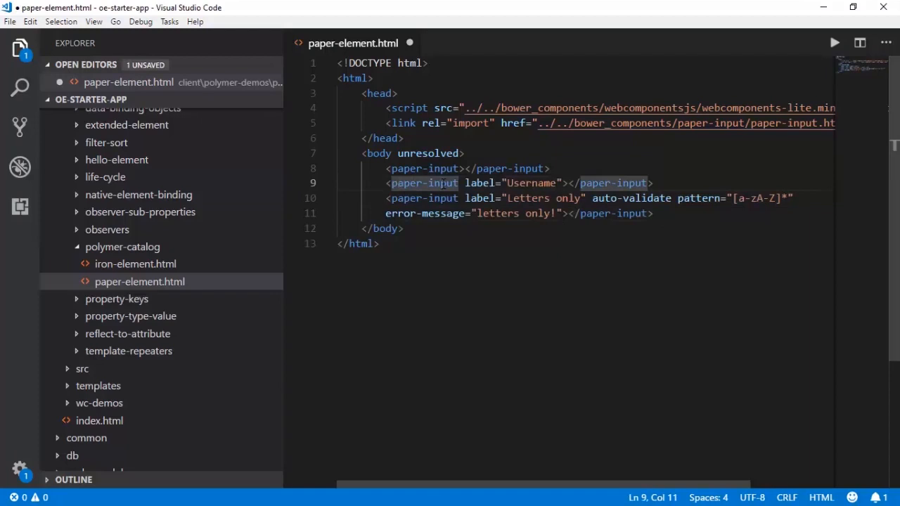
double_click(532, 183)
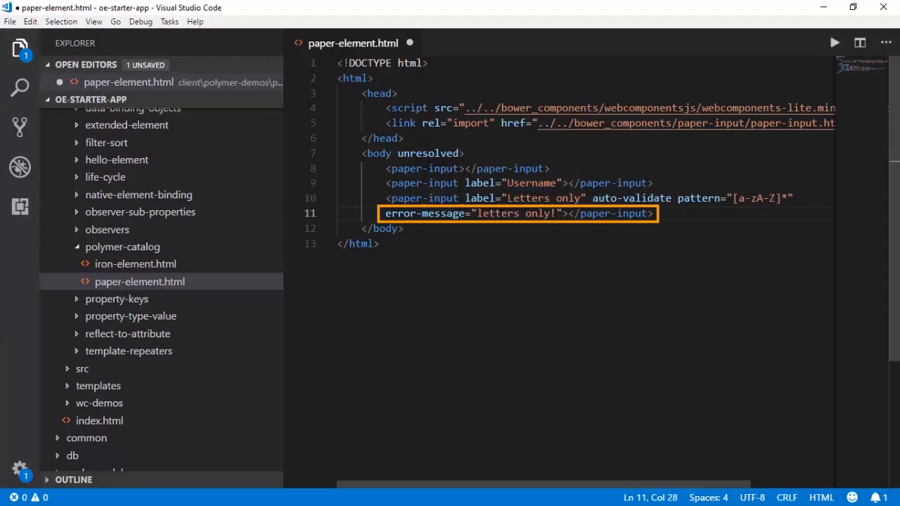
key(ctrl+s)
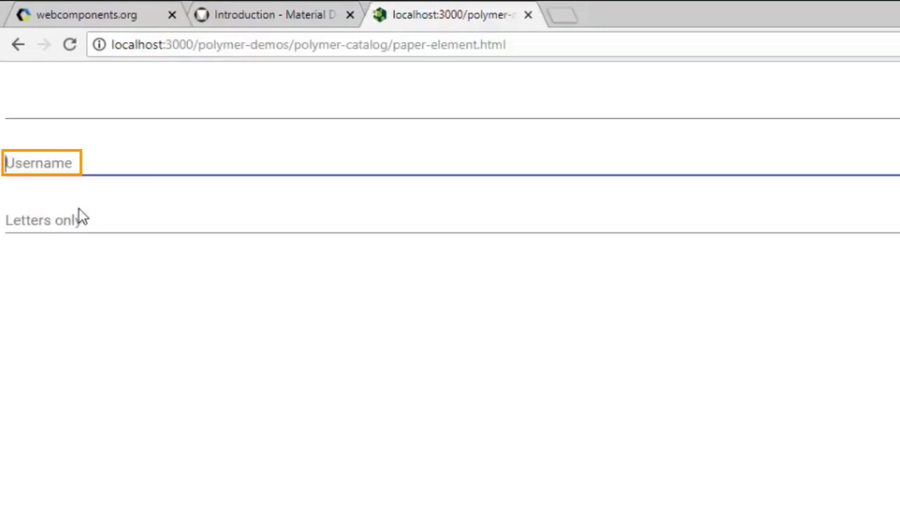
Enter digits 2343 into the Letters only field to trigger the 'letters only!' error, then return to webcomponents.org
click(45, 220)
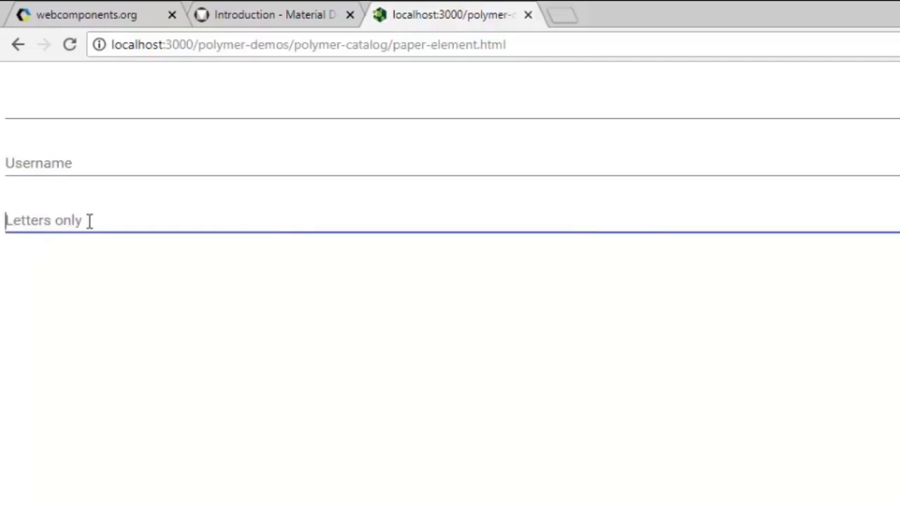
text(234)
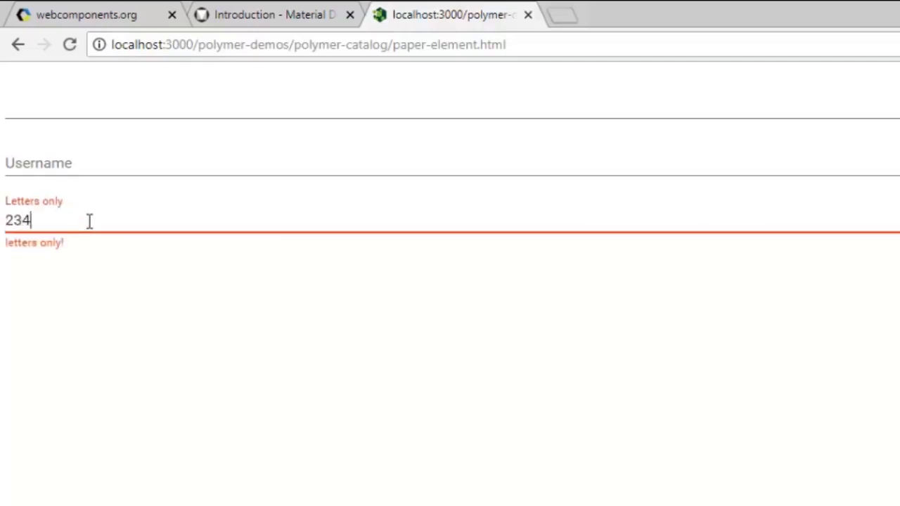
text(3)
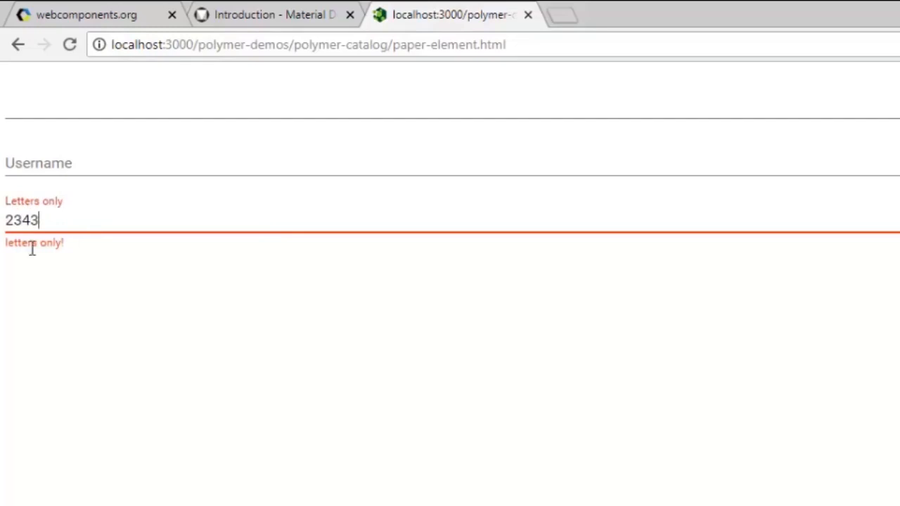
double_click(33, 242)
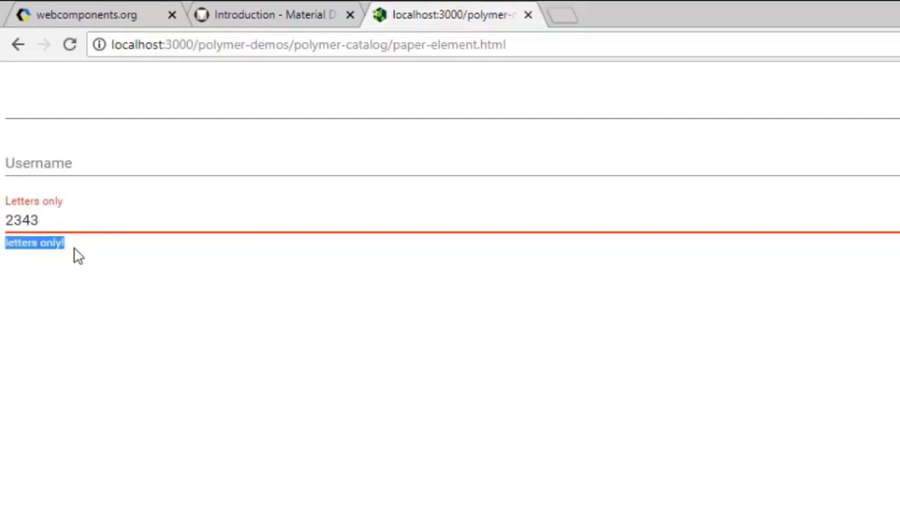
mouse_move(115, 281)
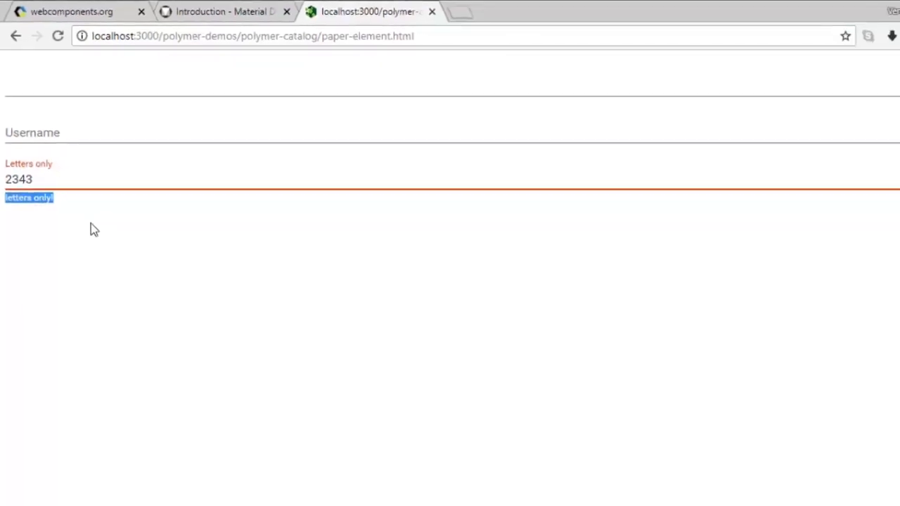
click(70, 11)
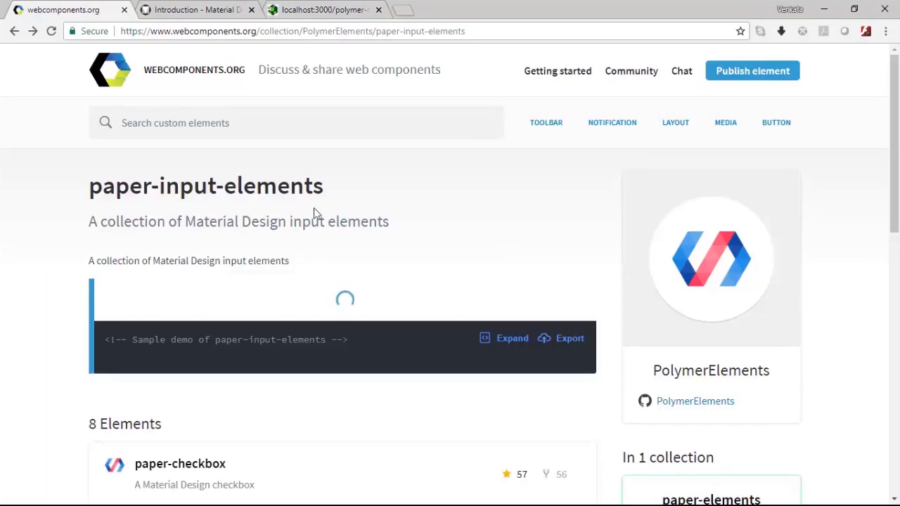
scroll(down, 3)
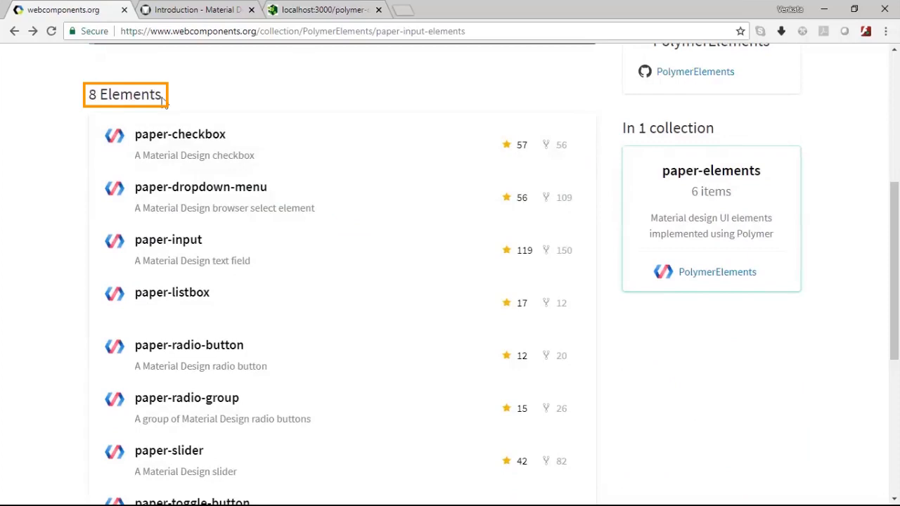
scroll(down, 3)
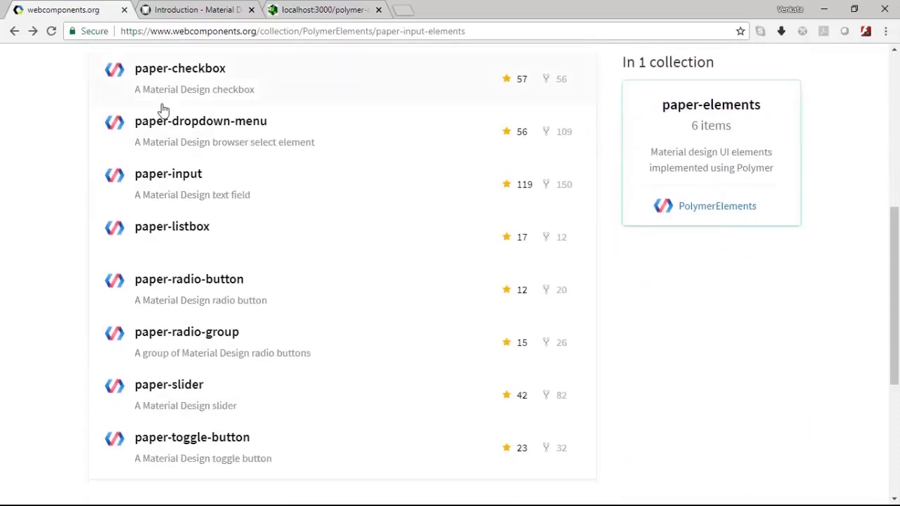
scroll(up, 3)
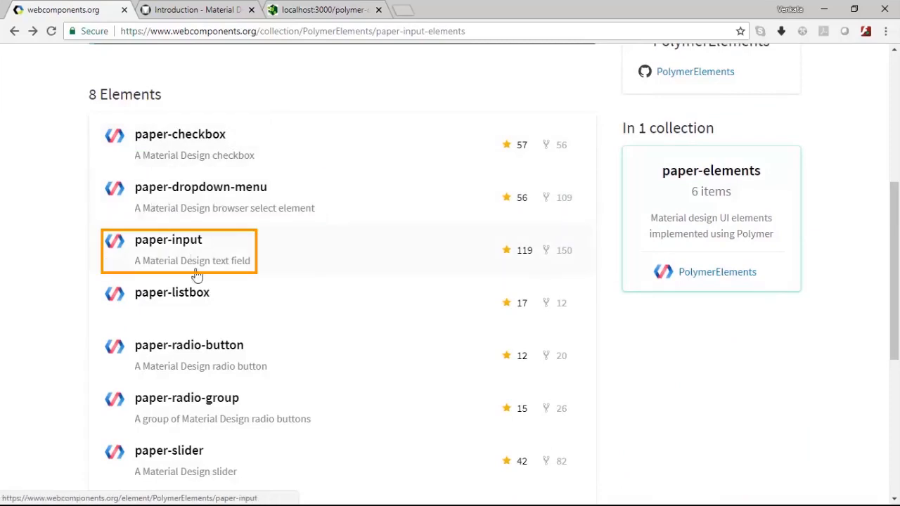
mouse_move(224, 361)
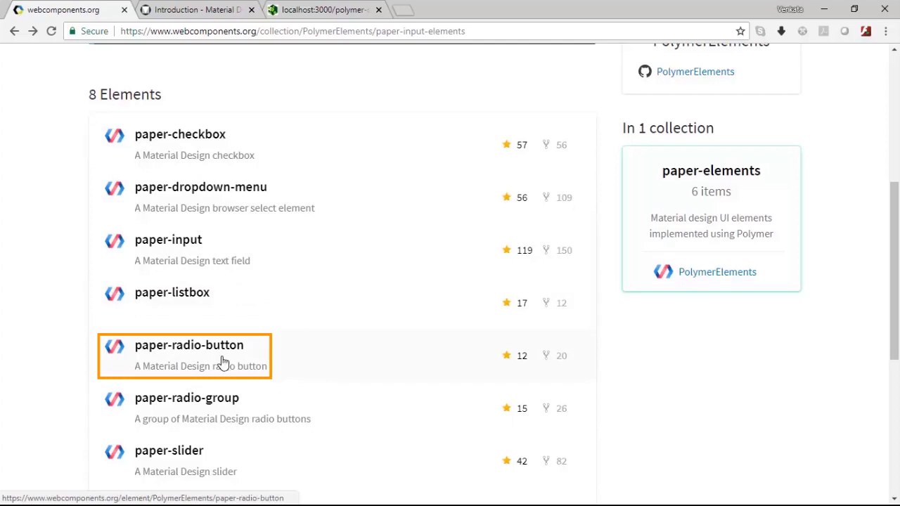
scroll(down, 3)
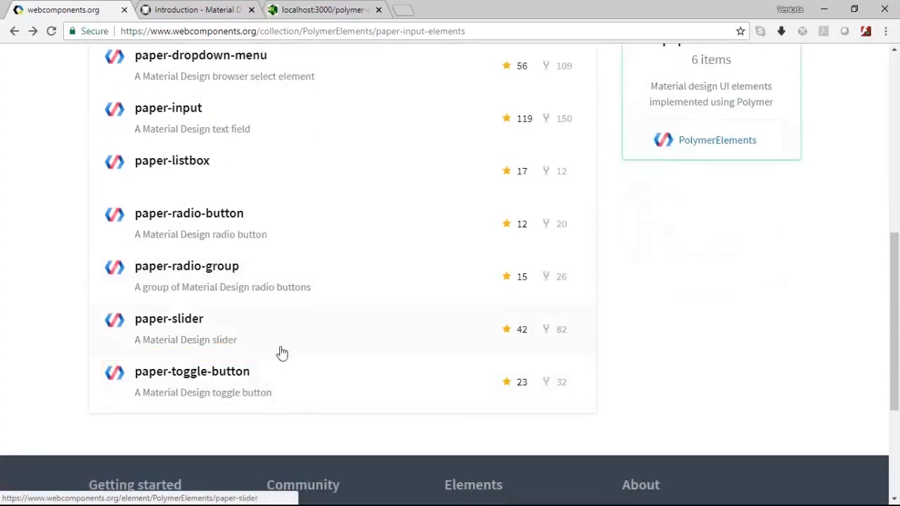
scroll(up, 3)
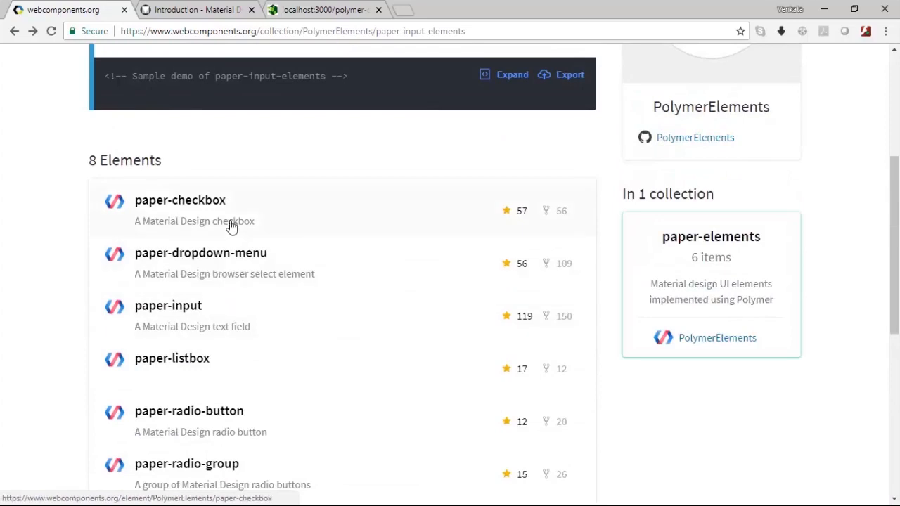
scroll(up, 3)
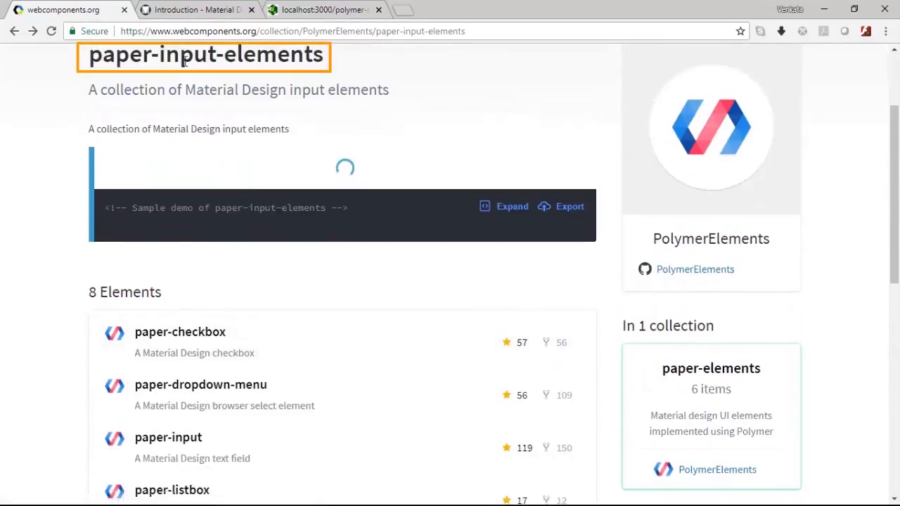
scroll(down, 3)
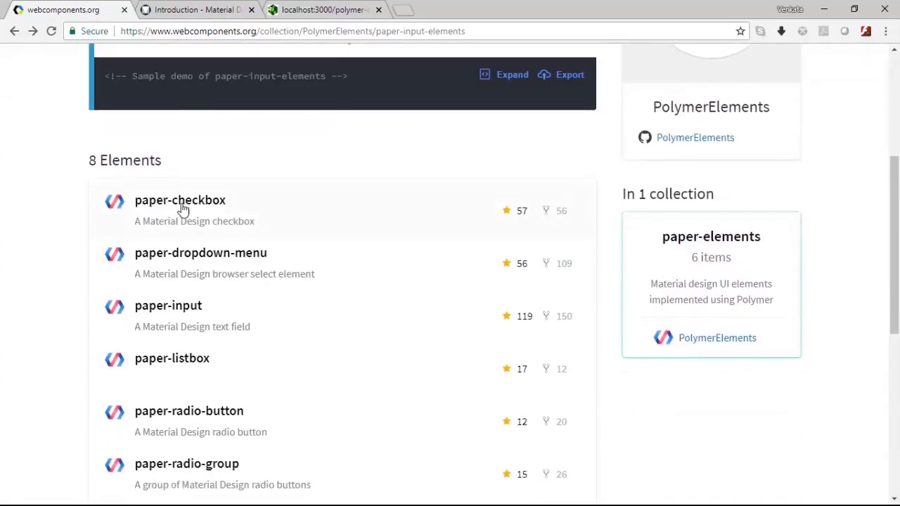
mouse_move(180, 200)
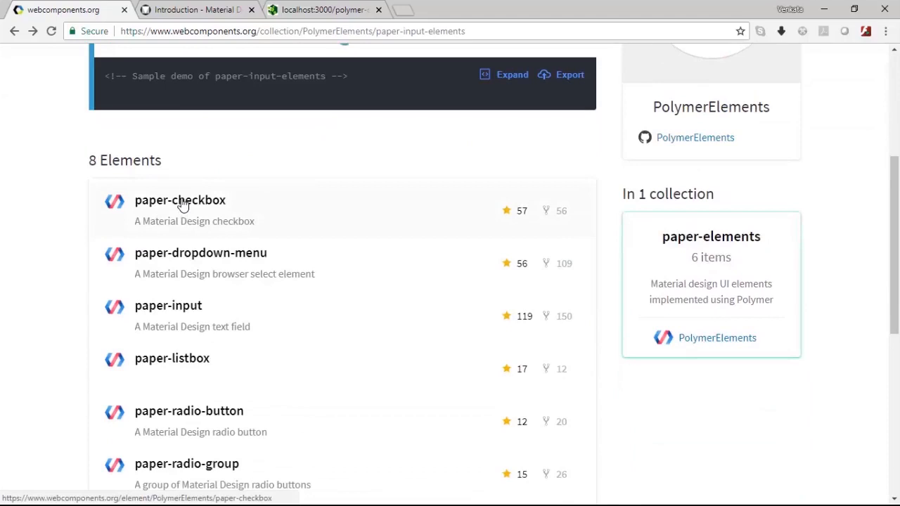
click(180, 211)
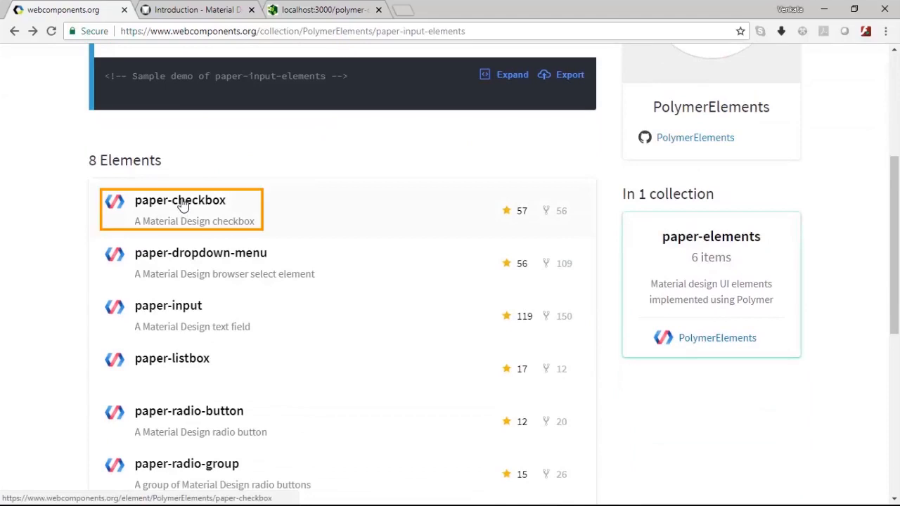
Open the paper-checkbox element page and scroll through its README example
click(180, 199)
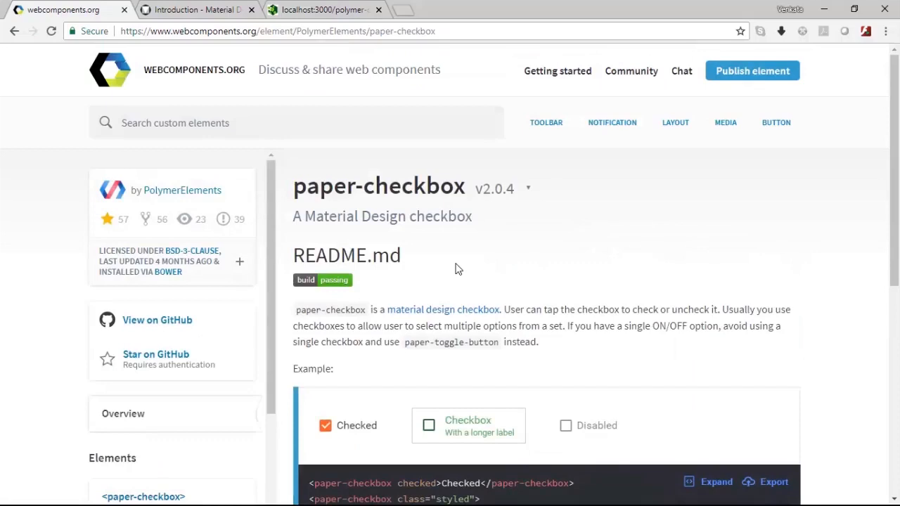
scroll(down, 3)
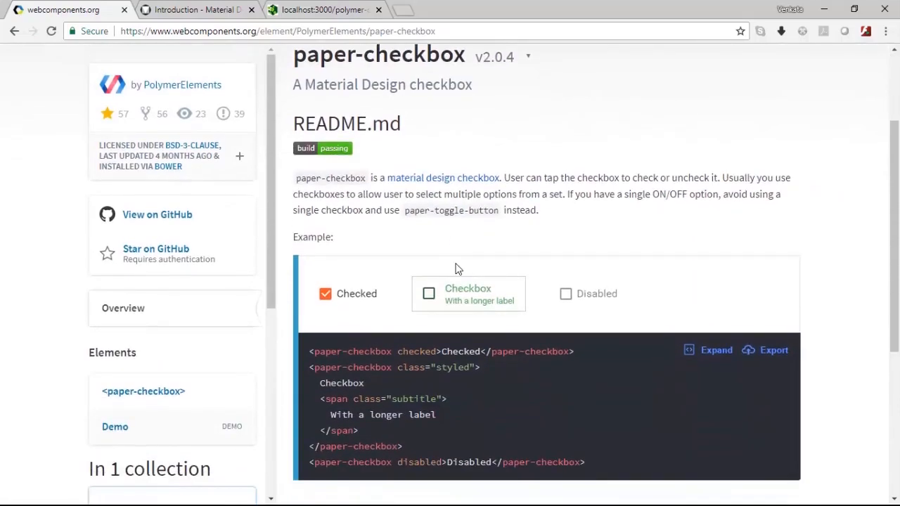
scroll(down, 3)
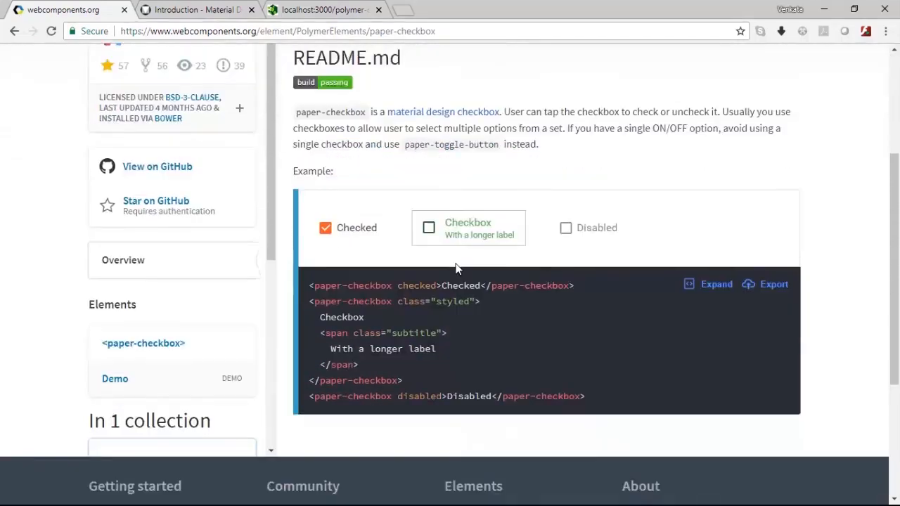
scroll(down, 3)
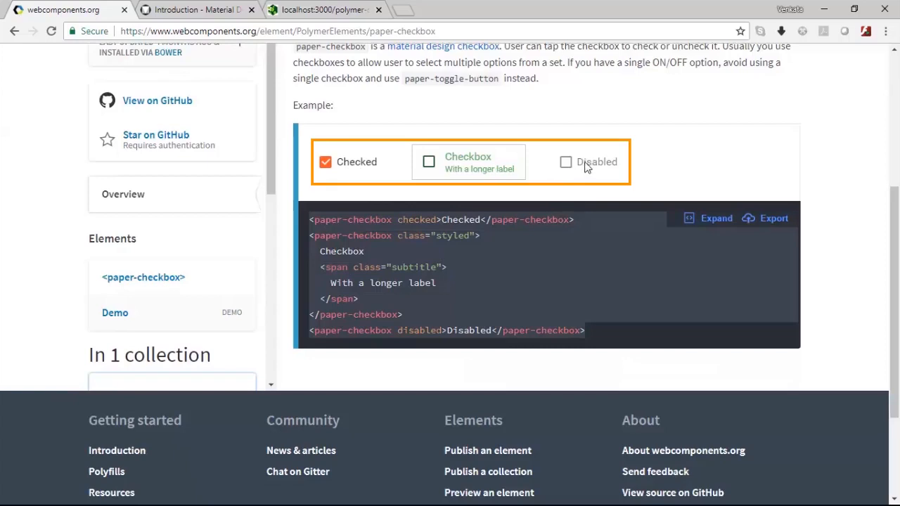
mouse_move(116, 313)
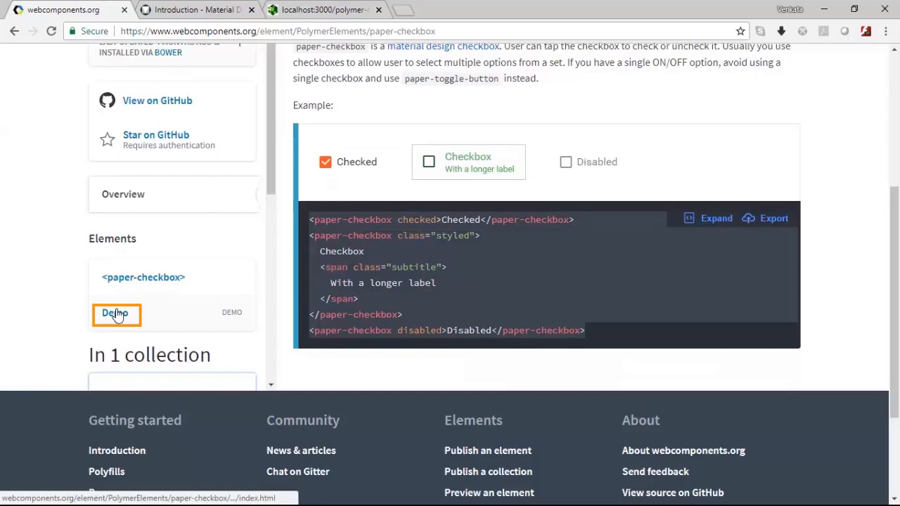
Bring up the paper-checkbox live demo with checked, unchecked and disabled checkboxes
click(115, 312)
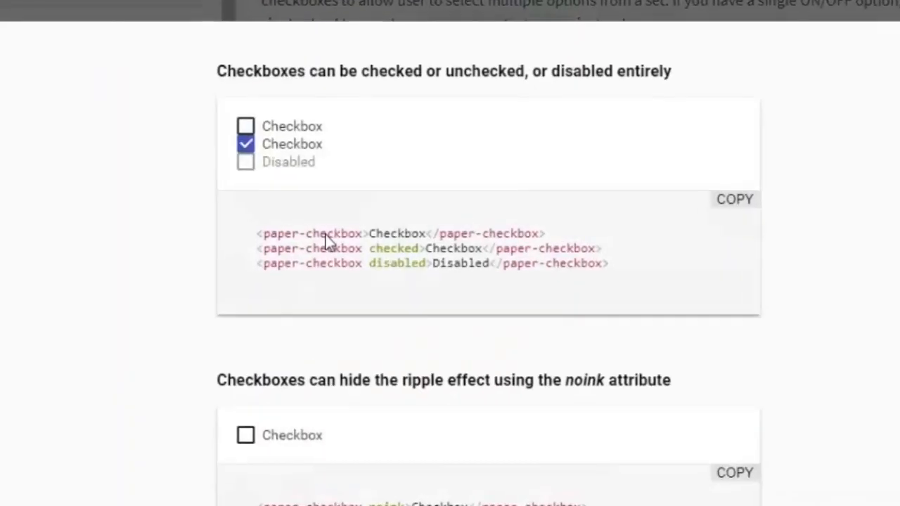
scroll(up, 3)
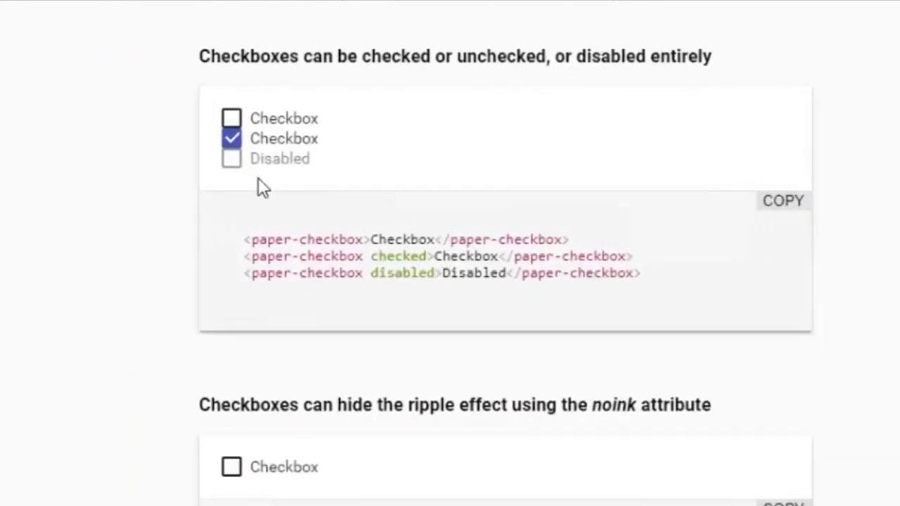
mouse_move(430, 158)
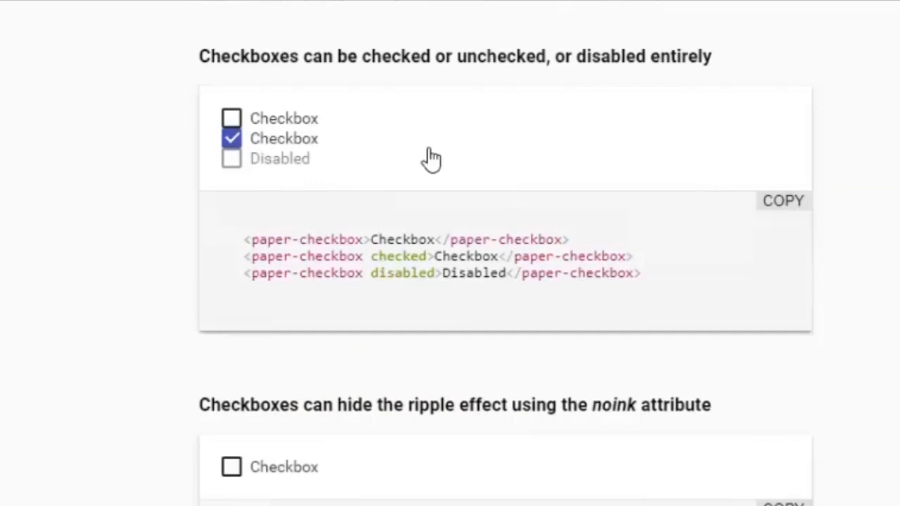
mouse_move(269, 242)
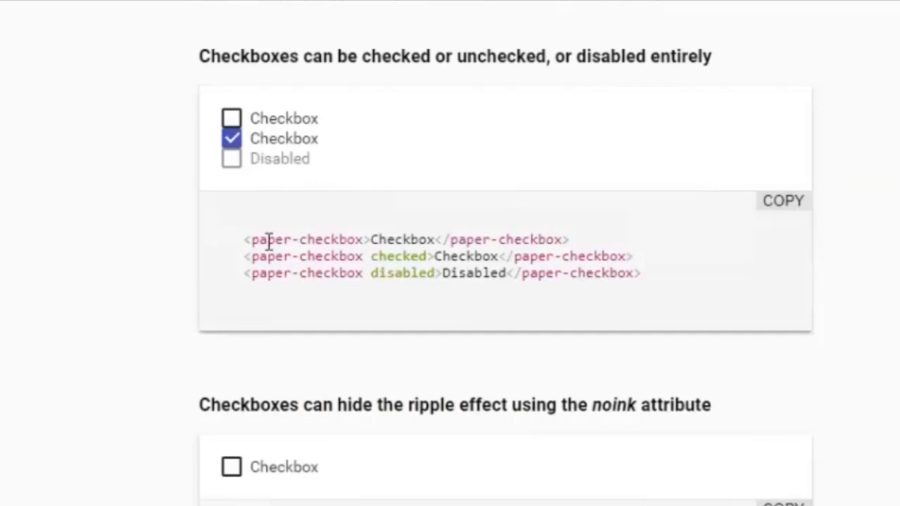
mouse_move(296, 252)
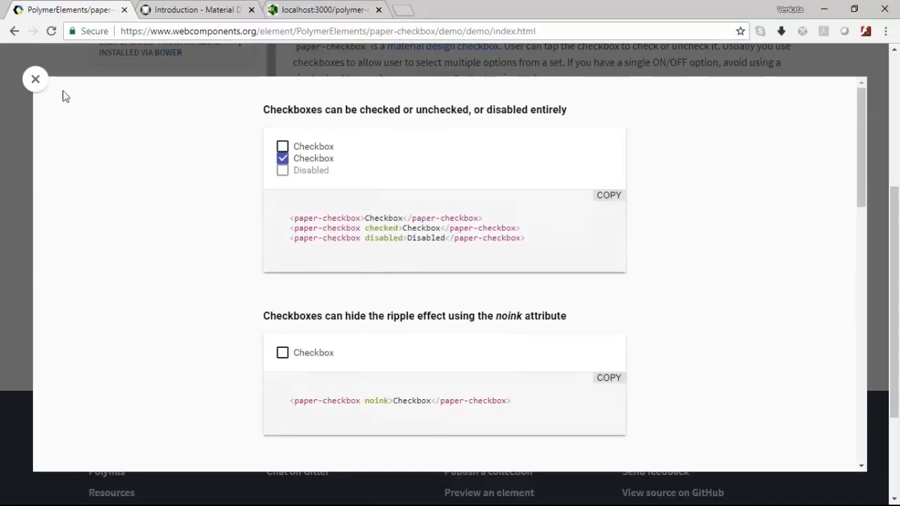
Close the demo overlay, scroll the README and reopen the paper-checkbox element page
click(36, 79)
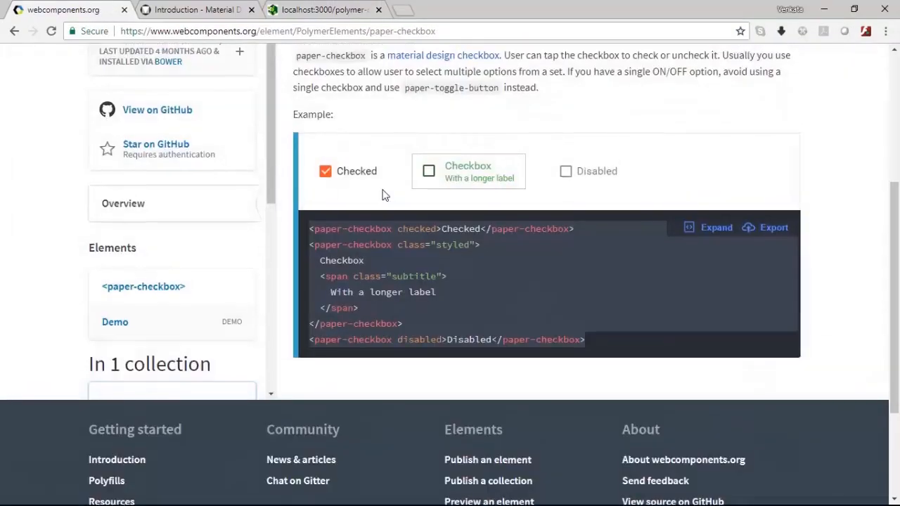
scroll(up, 3)
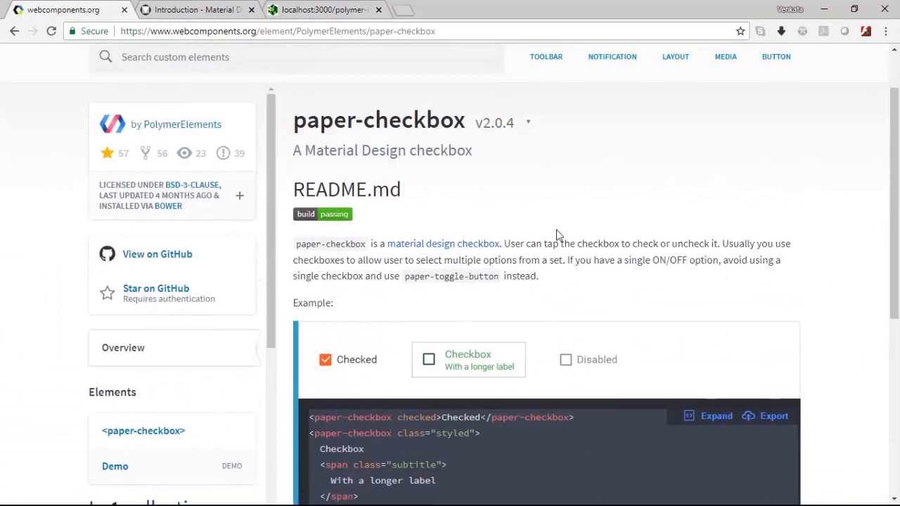
mouse_move(581, 247)
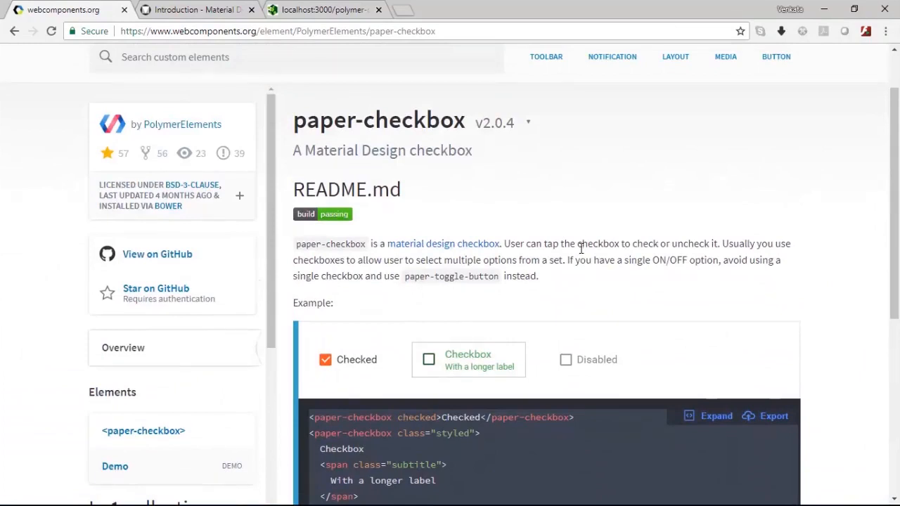
mouse_move(519, 130)
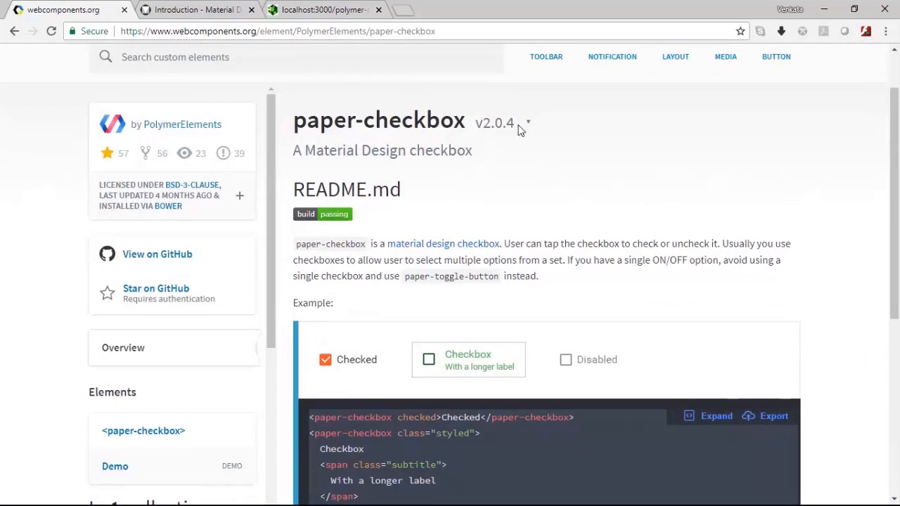
scroll(down, 3)
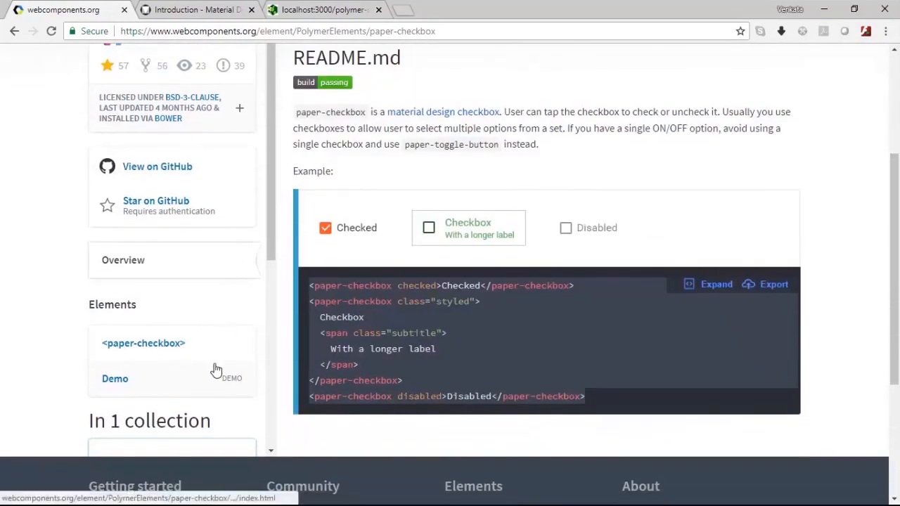
mouse_move(132, 386)
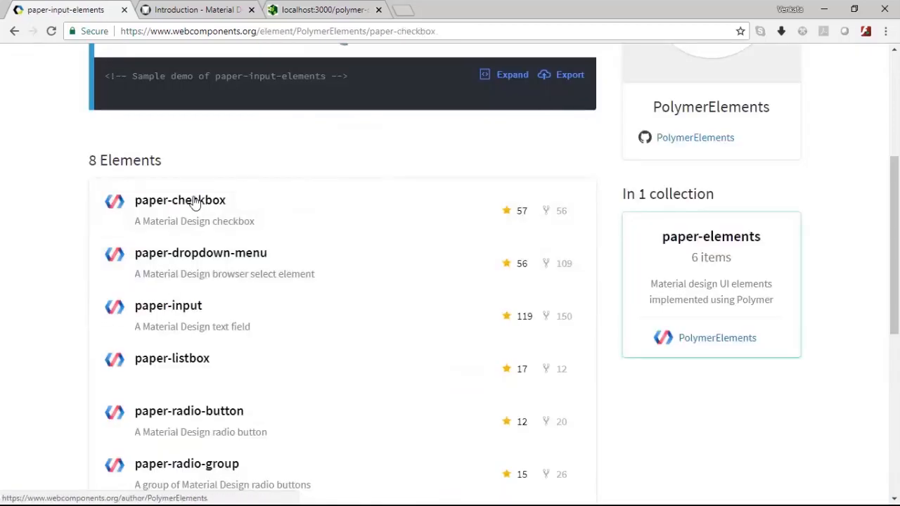
click(180, 200)
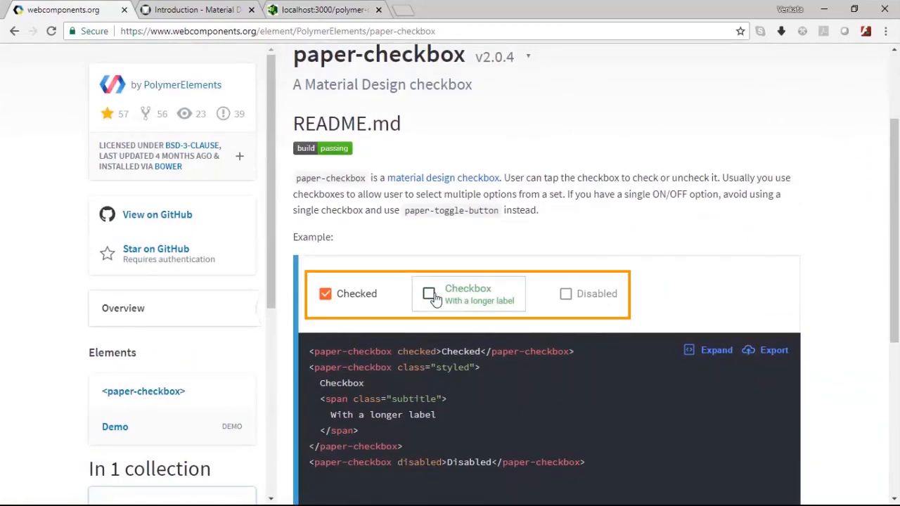
mouse_move(392, 306)
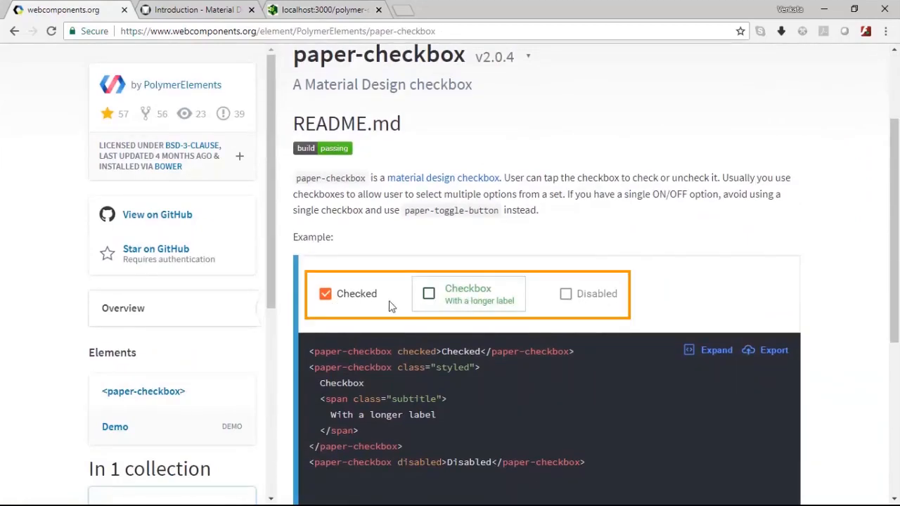
Tick the longer-label example checkbox and toggle the Checked example off and back on
click(428, 294)
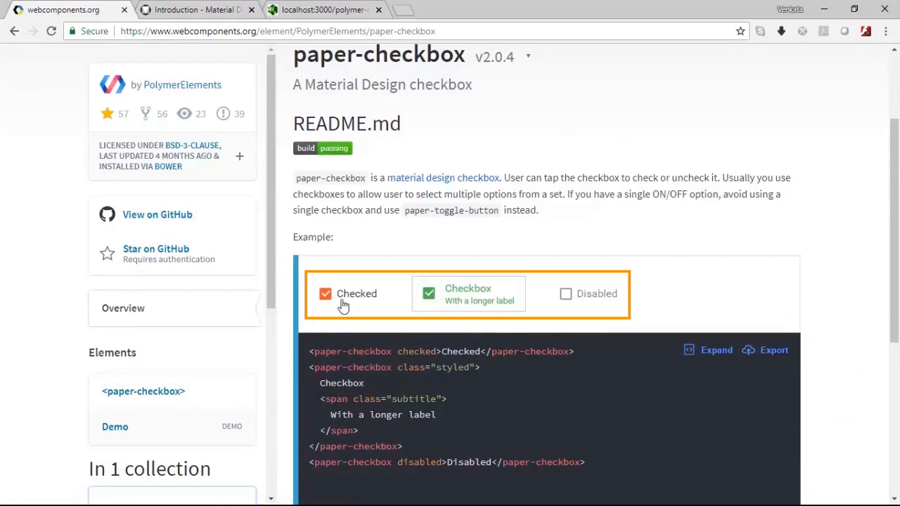
click(325, 294)
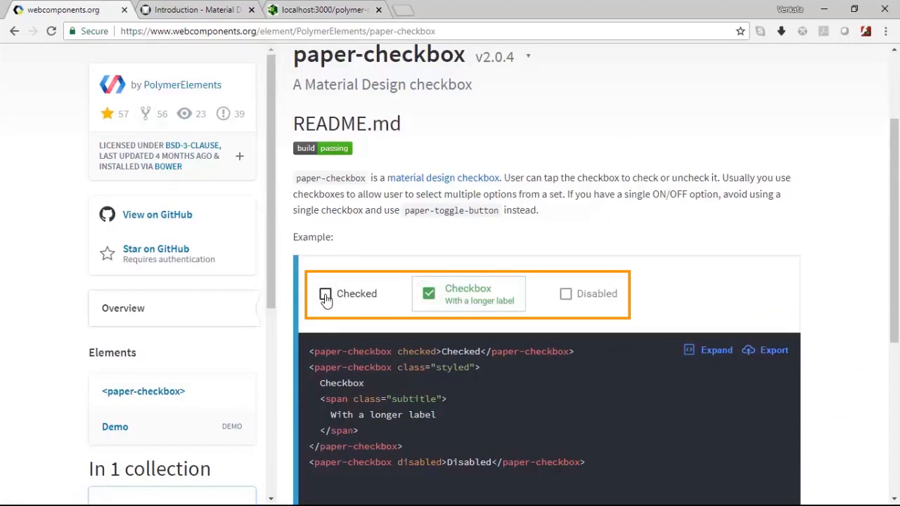
click(325, 294)
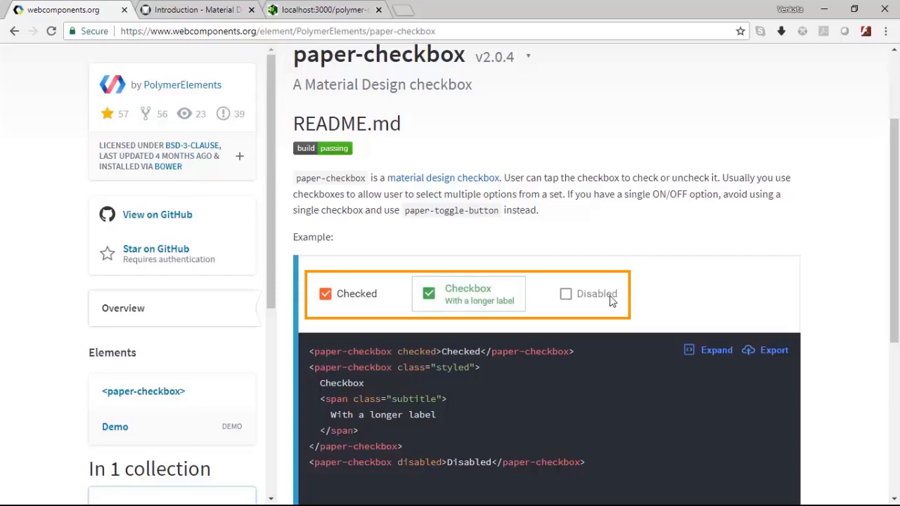
mouse_move(609, 303)
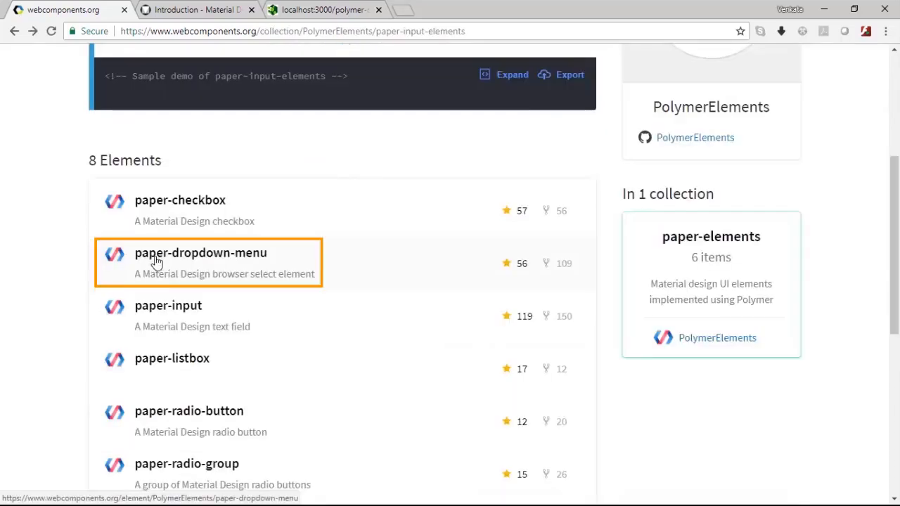
mouse_move(259, 280)
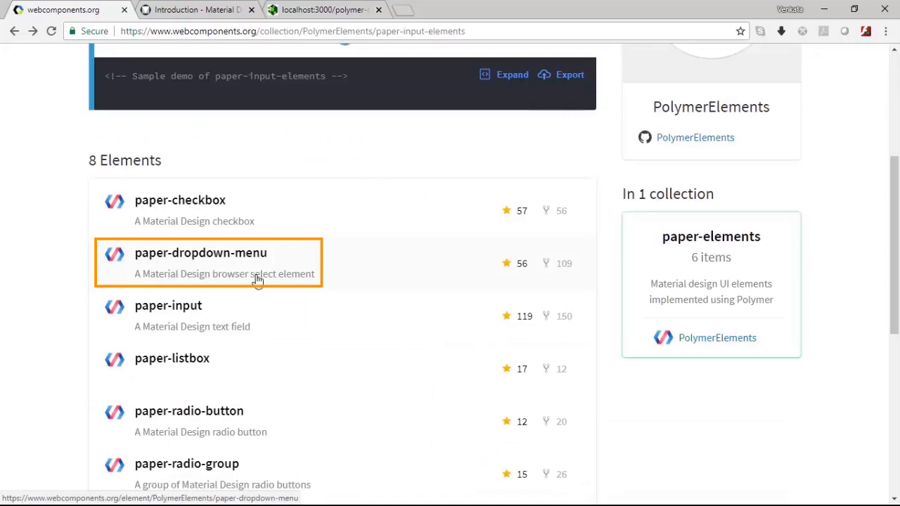
On the paper-dropdown-menu page, choose carcharodontosaurus in the Dinosaurs dropdown demo
click(200, 253)
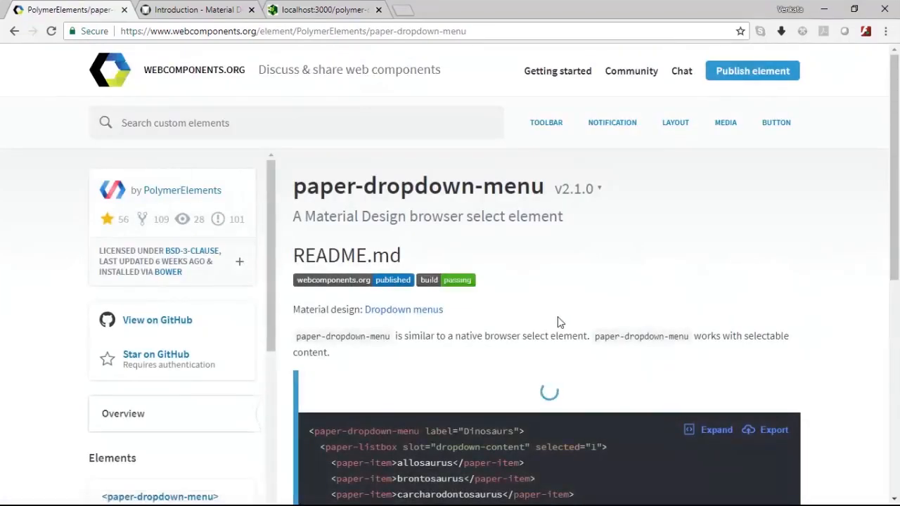
scroll(down, 3)
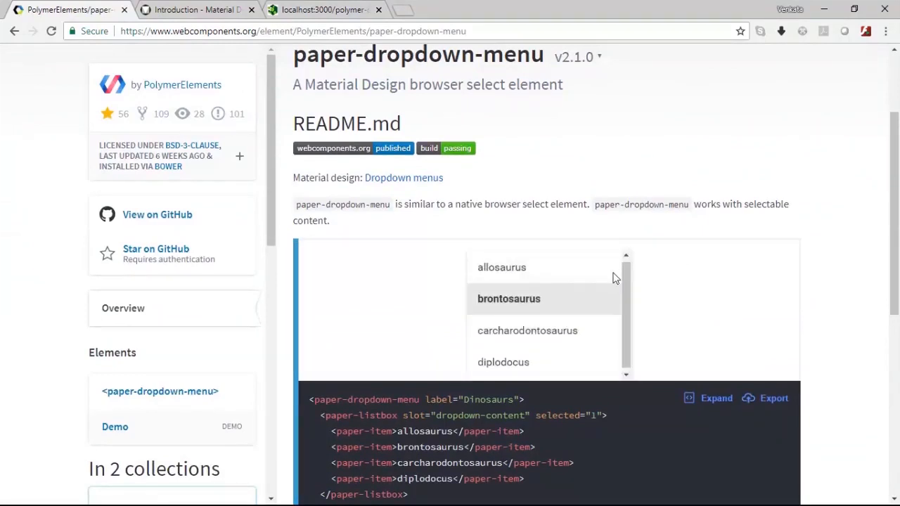
click(546, 310)
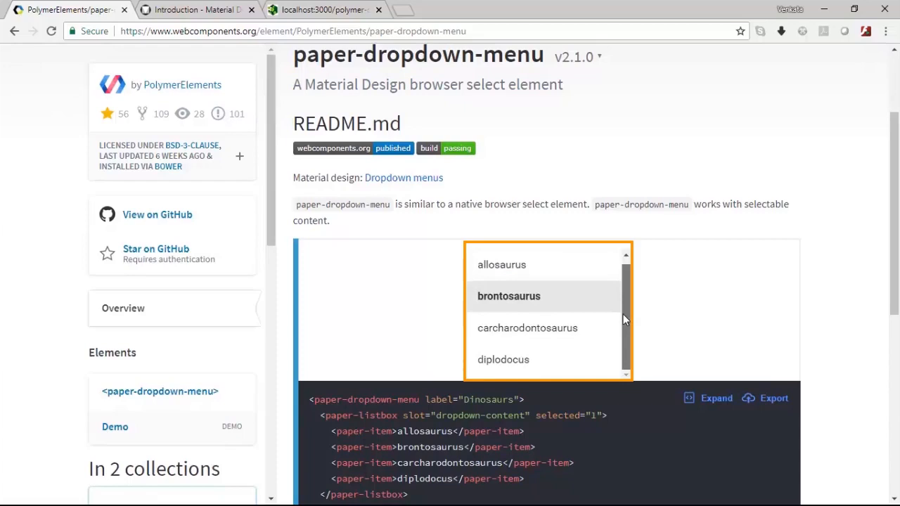
mouse_move(586, 345)
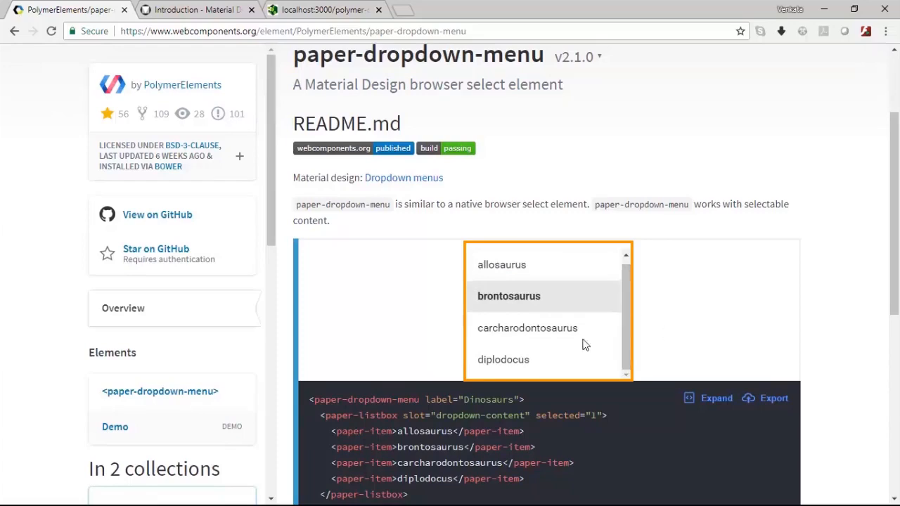
click(527, 328)
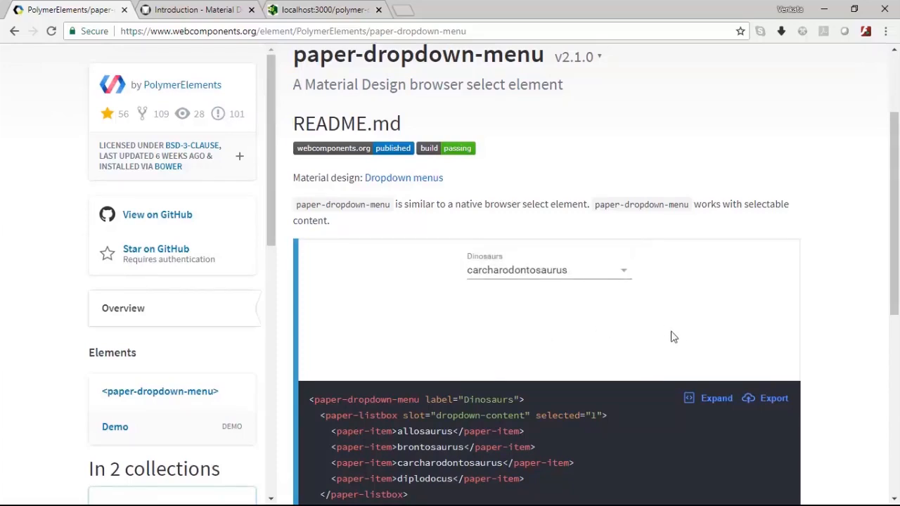
scroll(down, 3)
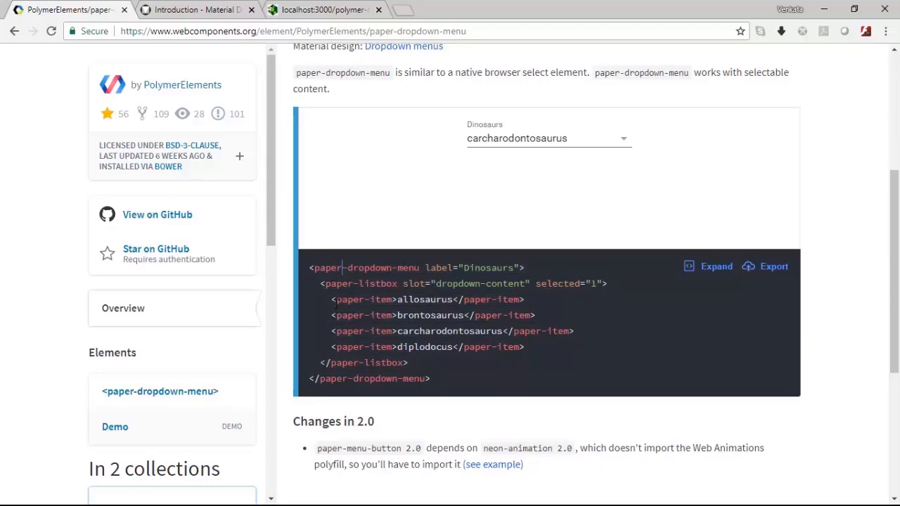
mouse_move(402, 397)
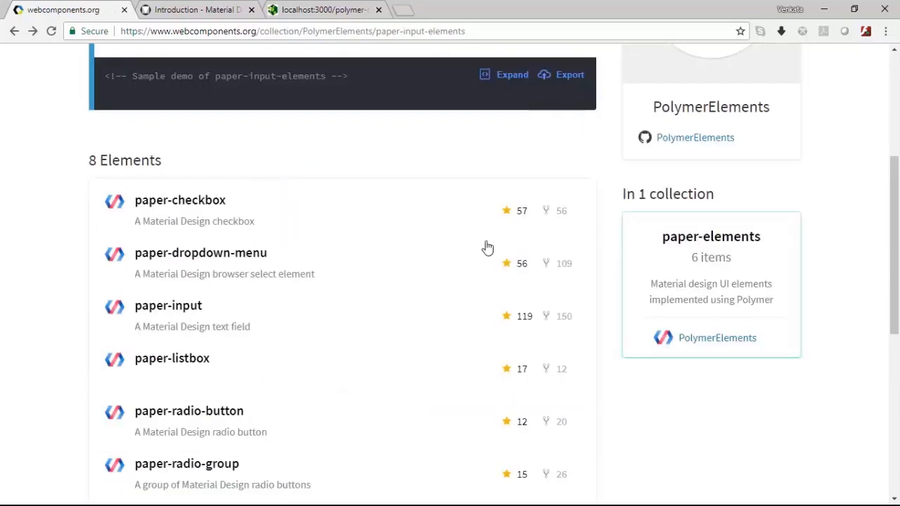
mouse_move(250, 320)
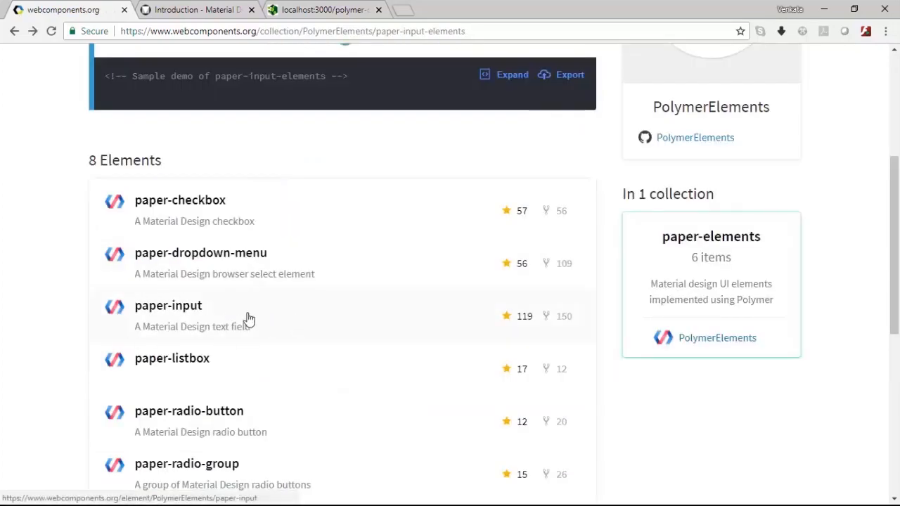
mouse_move(200, 315)
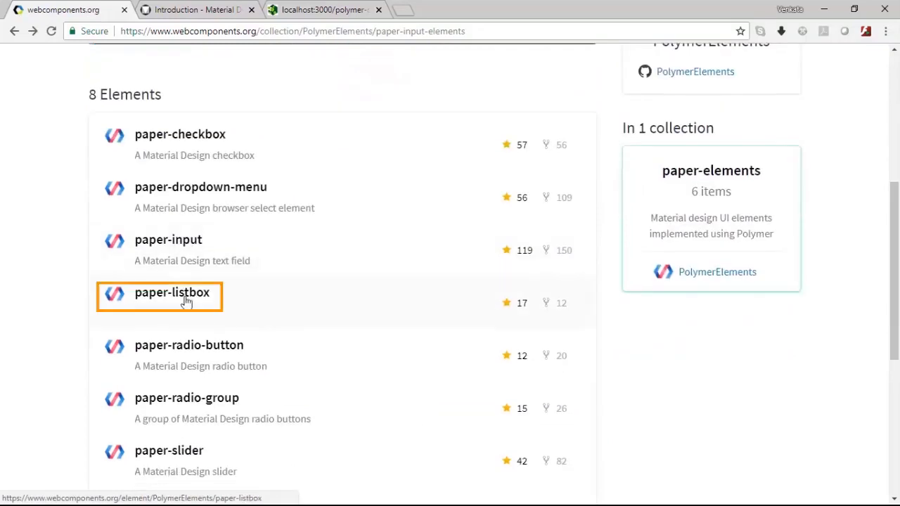
Open the paper-listbox page and scroll through its basic, preselected and multi-select examples
click(171, 293)
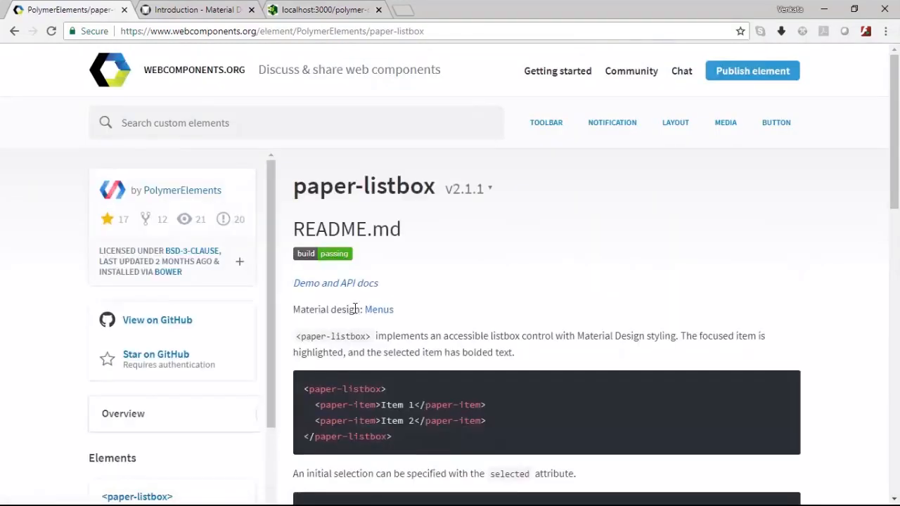
scroll(down, 3)
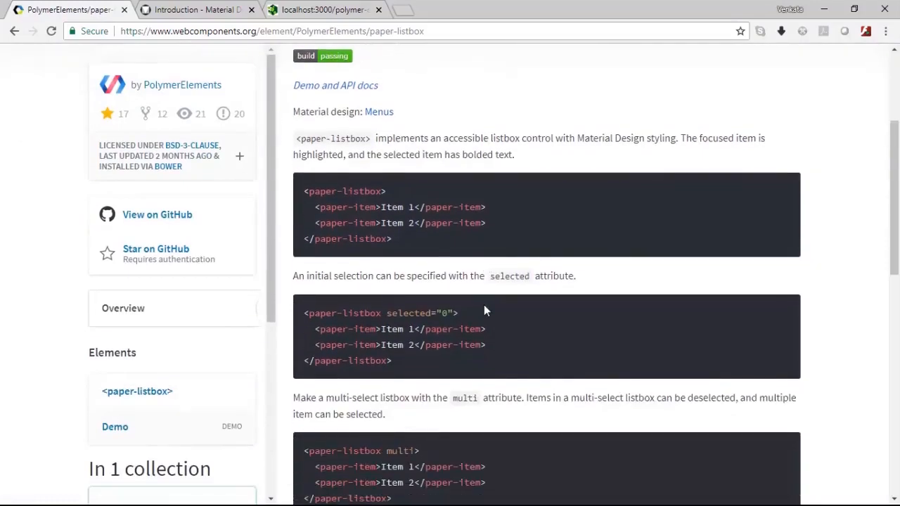
scroll(down, 3)
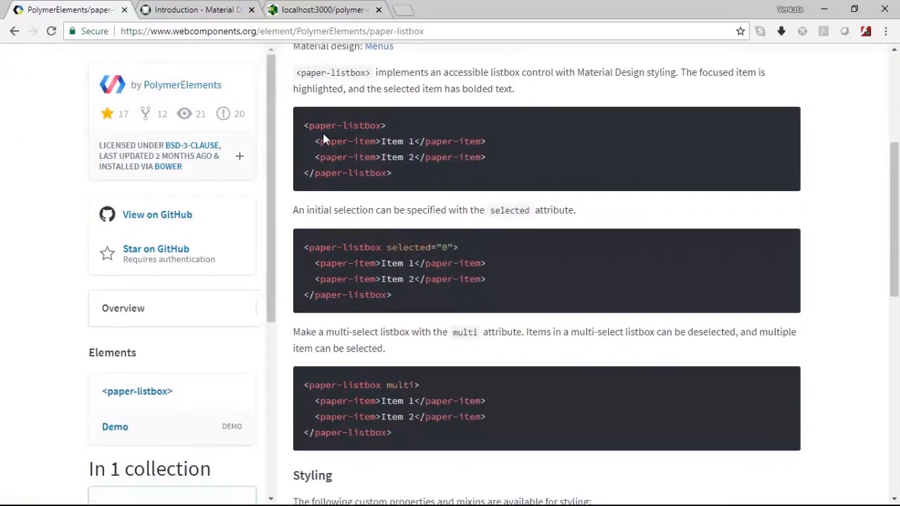
mouse_move(308, 152)
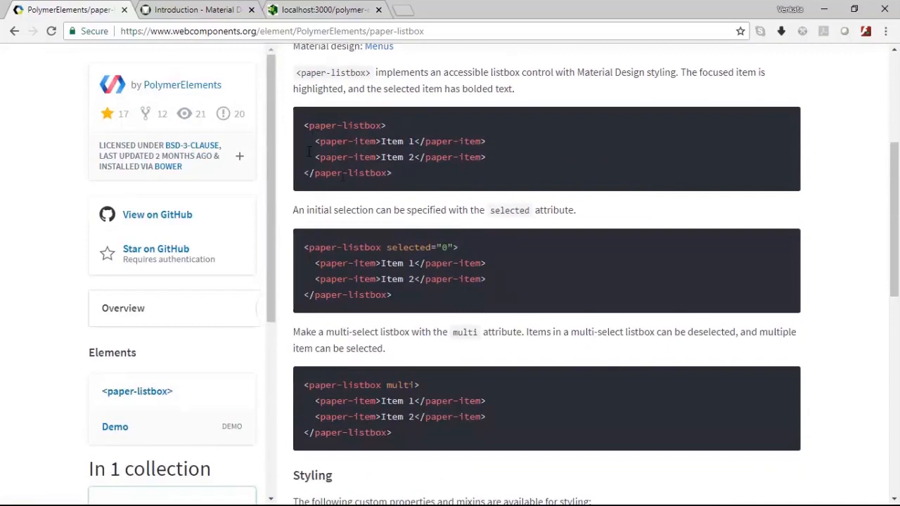
mouse_move(445, 299)
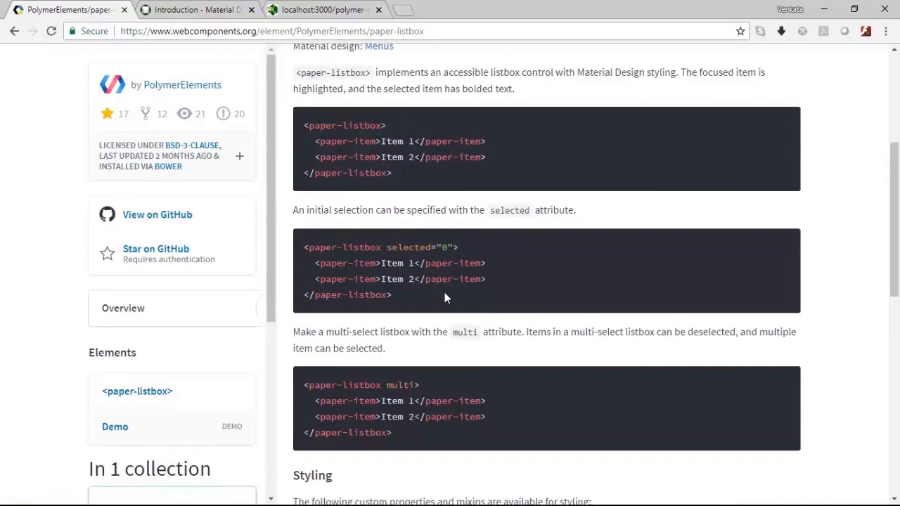
scroll(up, 3)
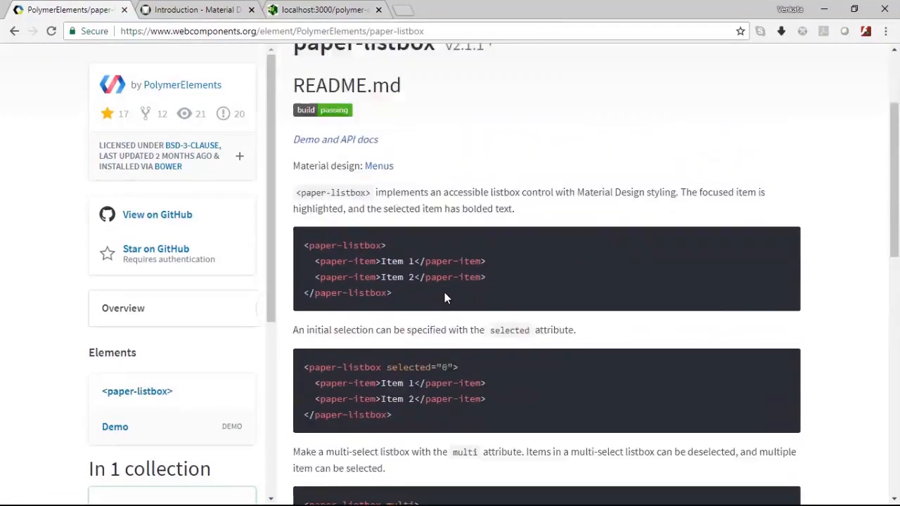
scroll(down, 3)
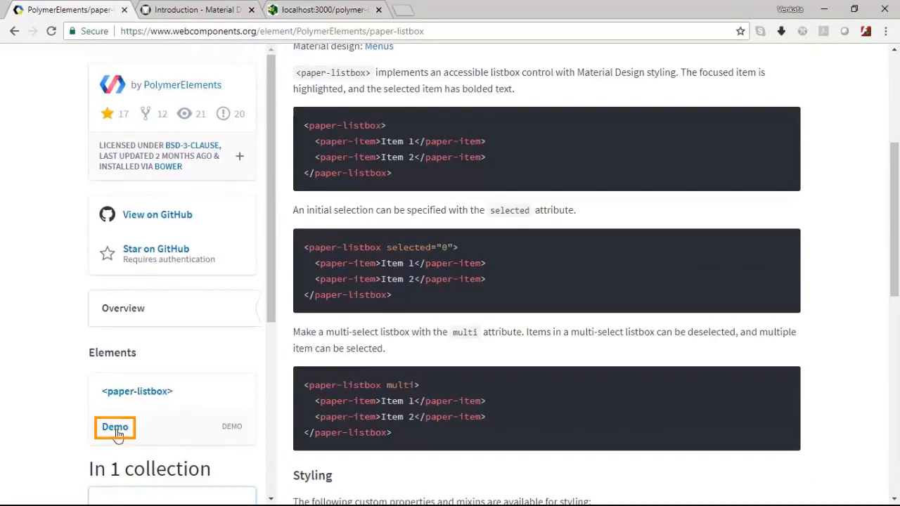
View the paper-listbox demo with Inbox, Starred, Sent mail and Drafts items
click(115, 427)
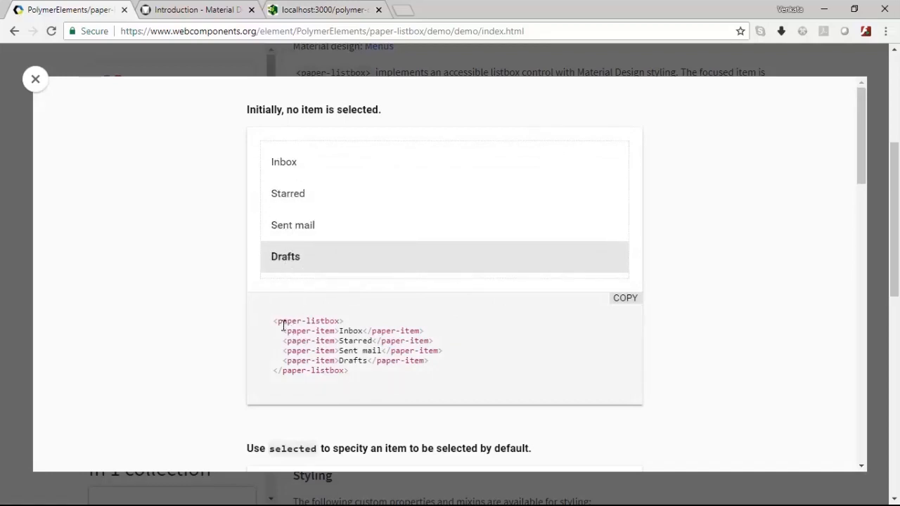
double_click(309, 372)
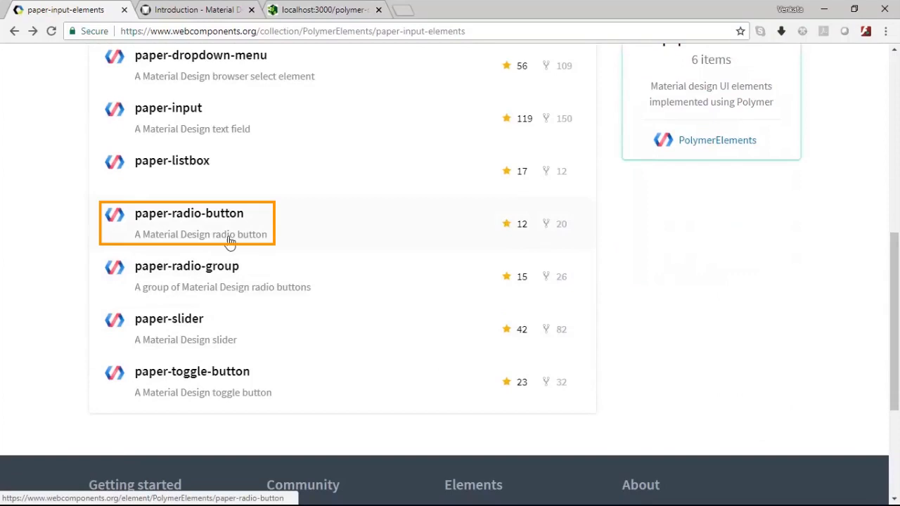
mouse_move(279, 256)
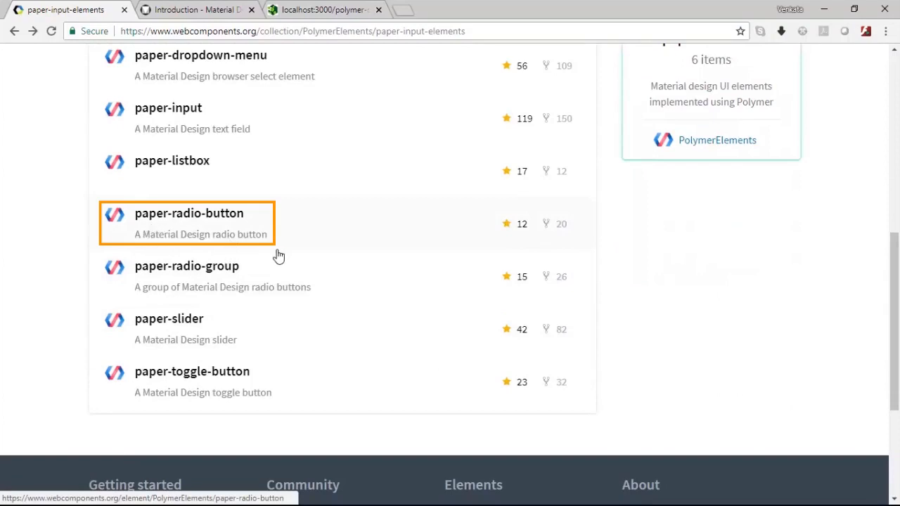
mouse_move(143, 232)
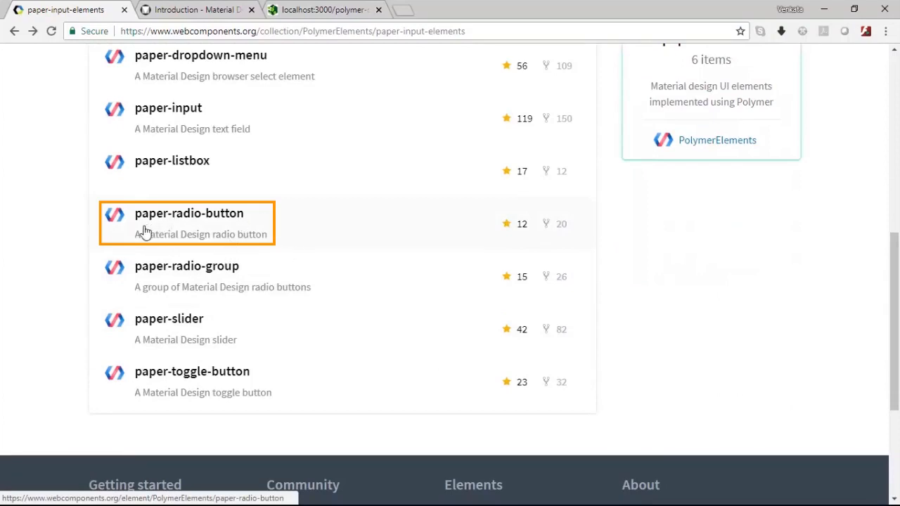
mouse_move(276, 245)
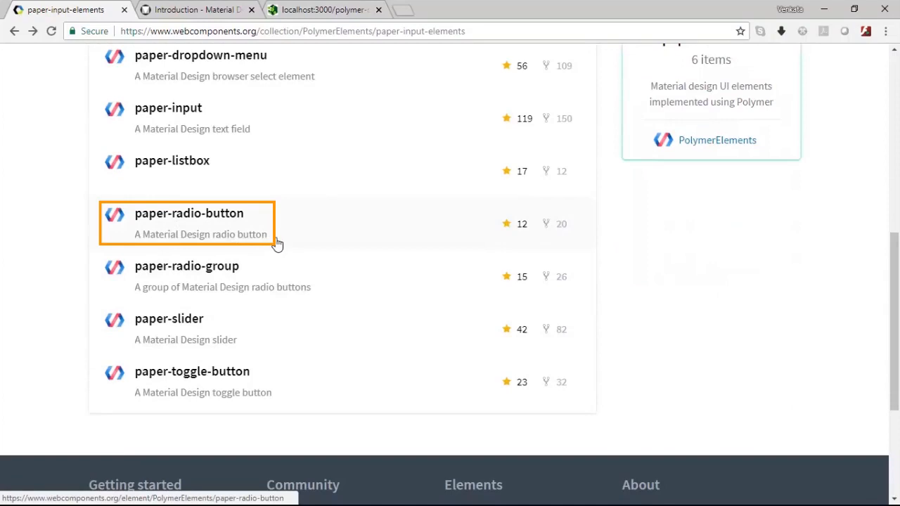
mouse_move(247, 242)
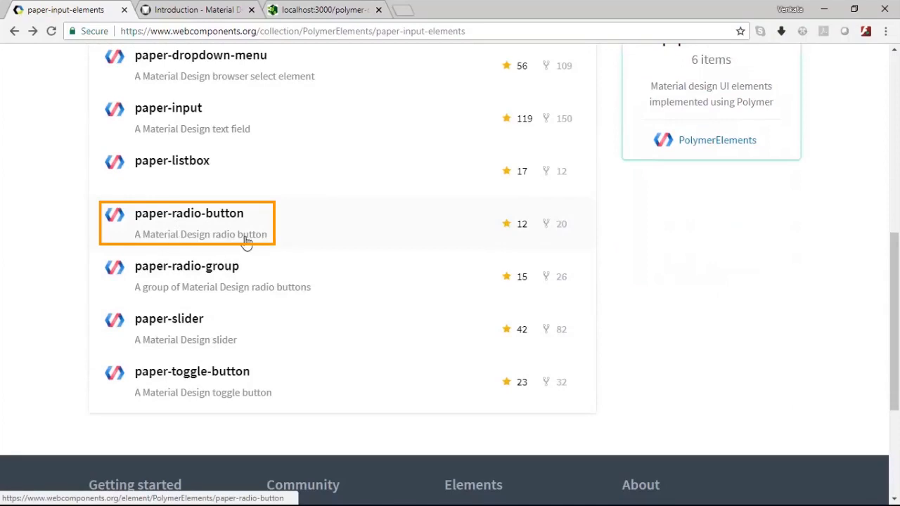
mouse_move(174, 304)
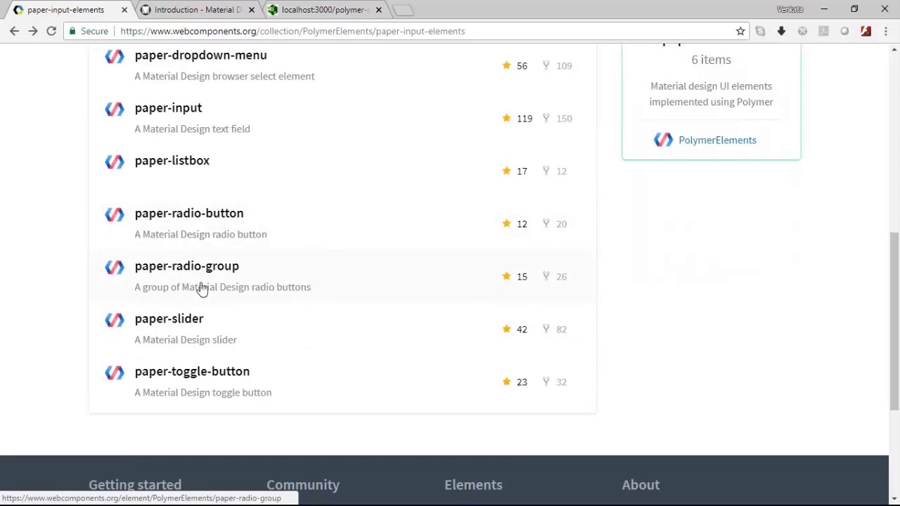
mouse_move(225, 326)
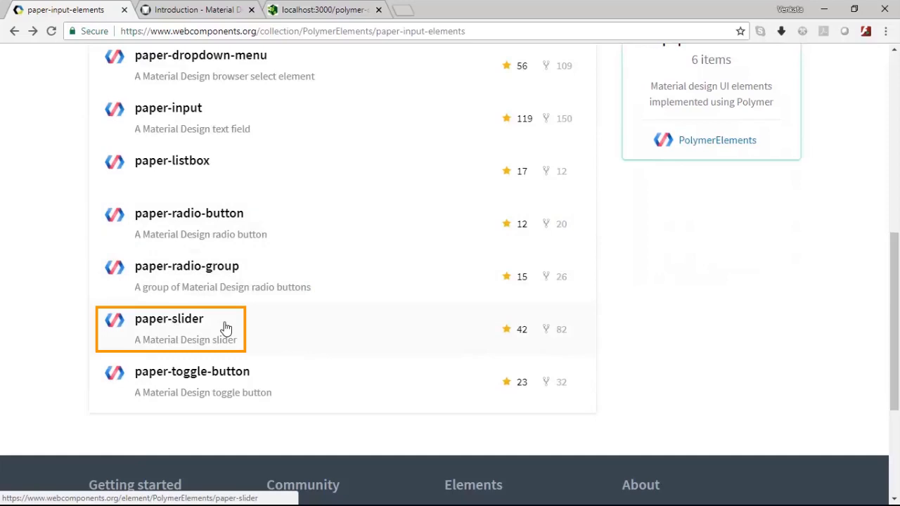
View the paper-slider README demo and drag the slider knob to a new value
click(168, 318)
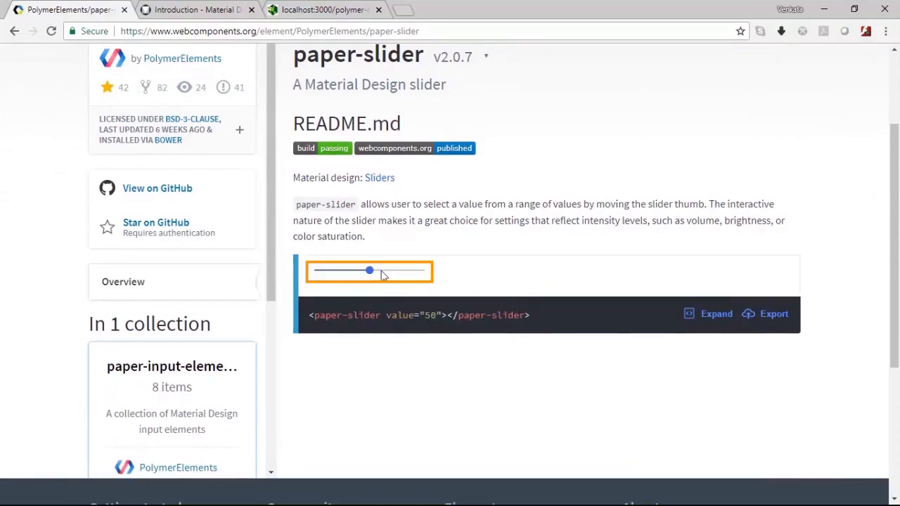
drag(368, 271, 337, 270)
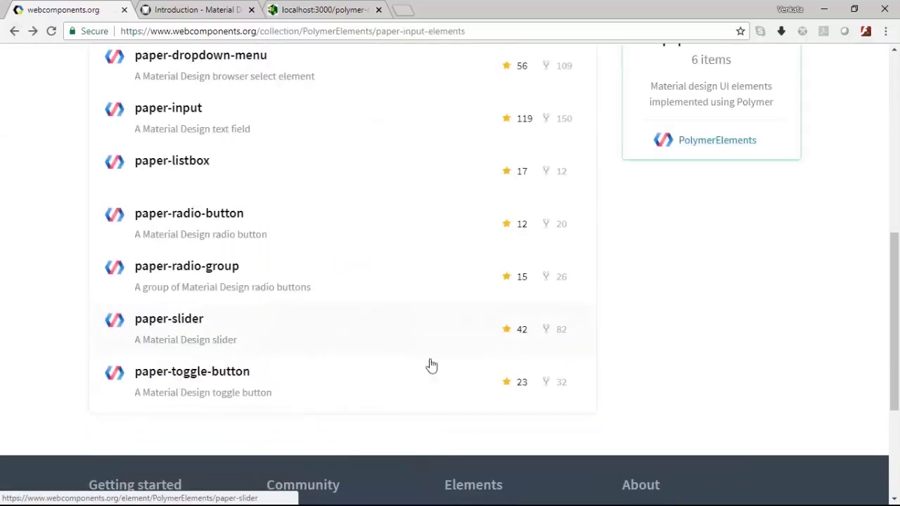
View the paper-toggle-button README and select the words ON/OFF in its switch description
click(192, 371)
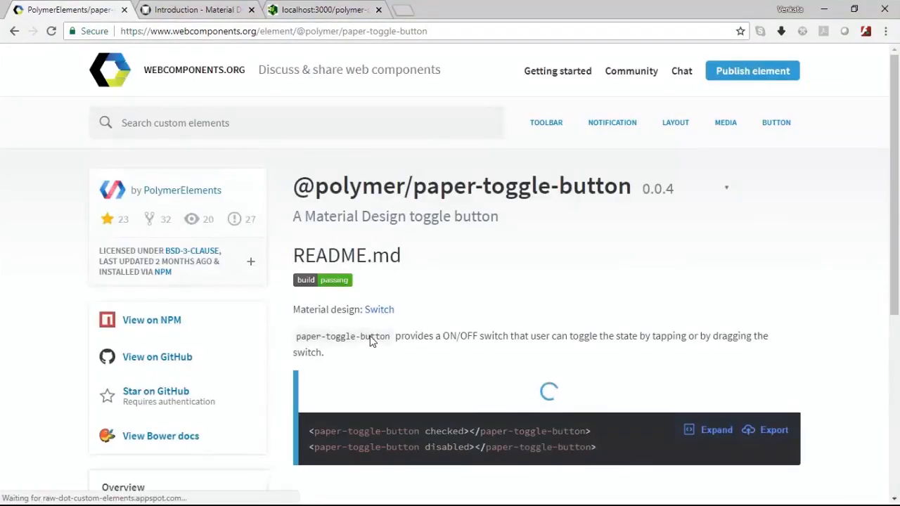
scroll(down, 3)
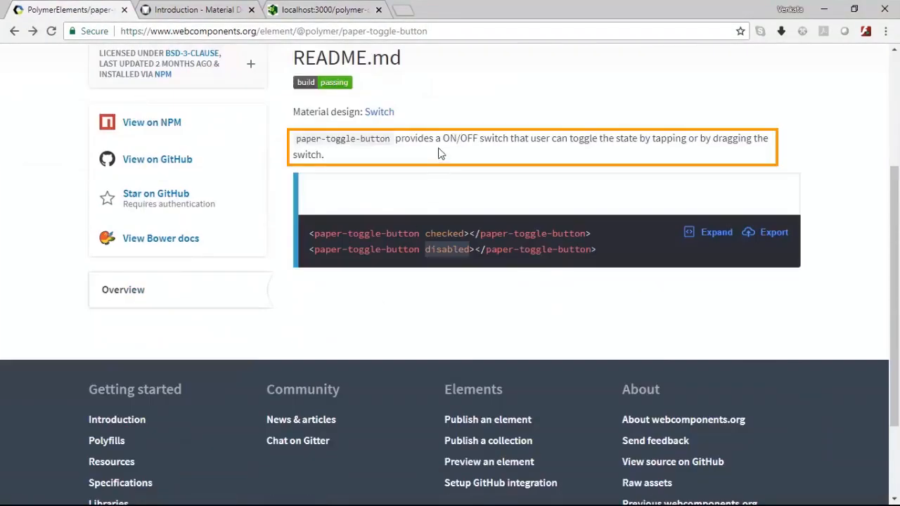
double_click(459, 137)
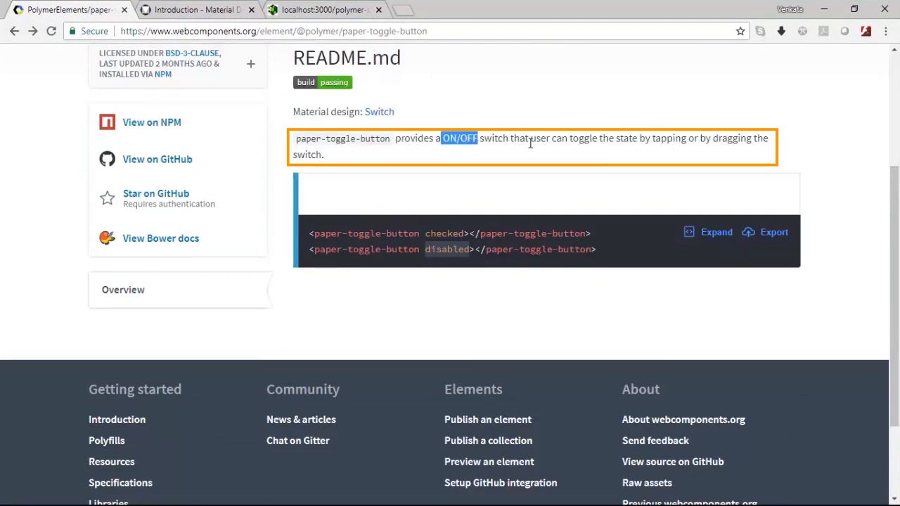
mouse_move(661, 138)
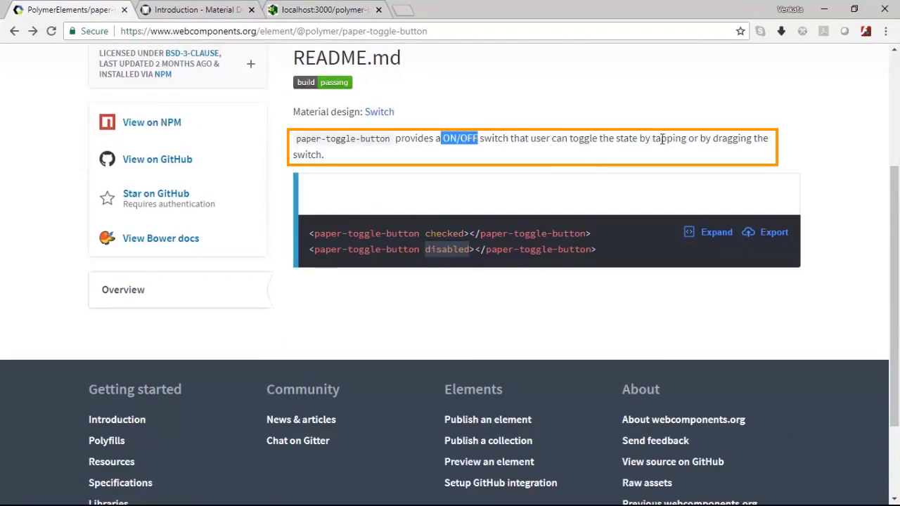
mouse_move(414, 157)
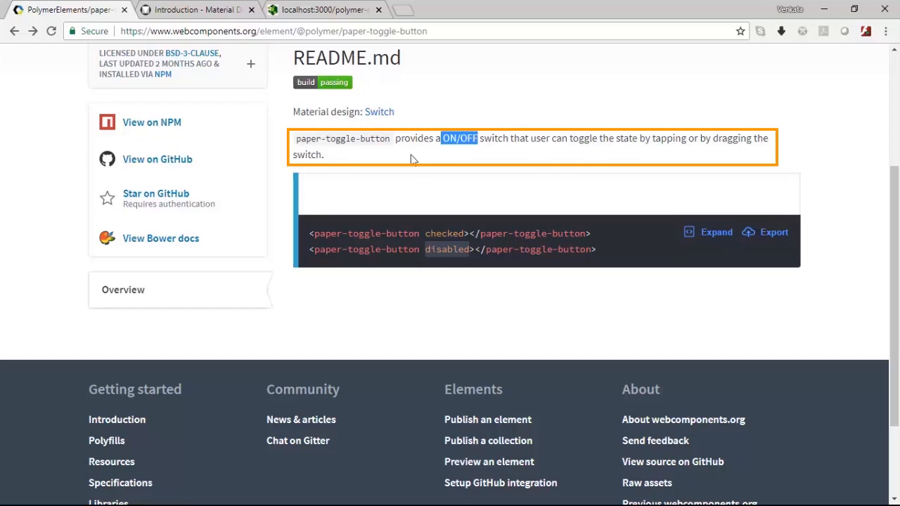